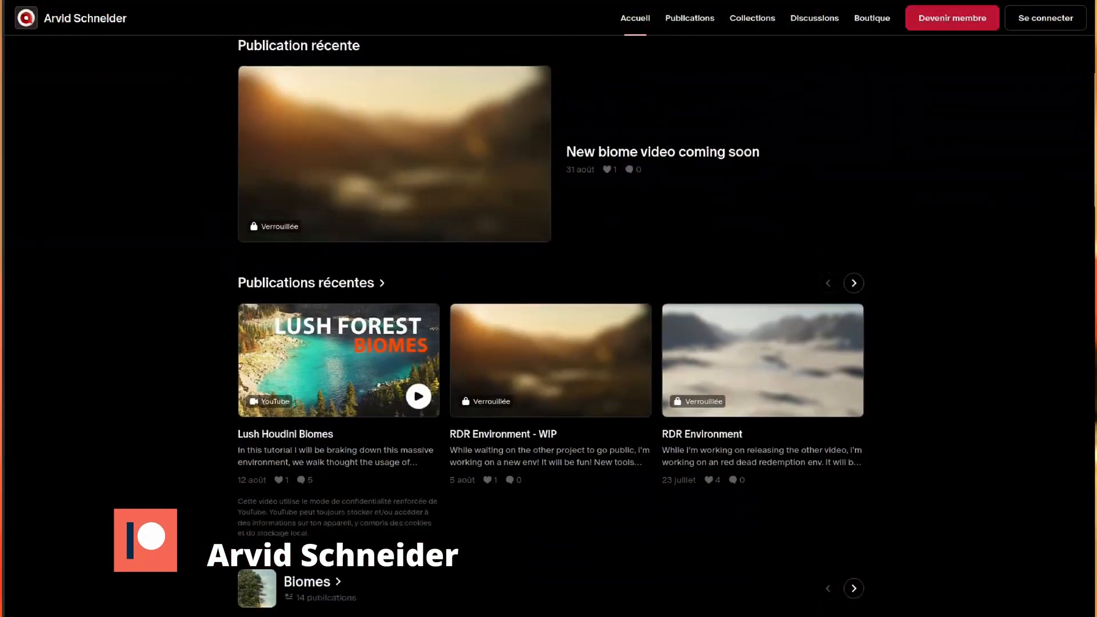
- Browse the Solaris stage network and select the renderCamera USD ROP to view its parameters
scroll("down", 3)
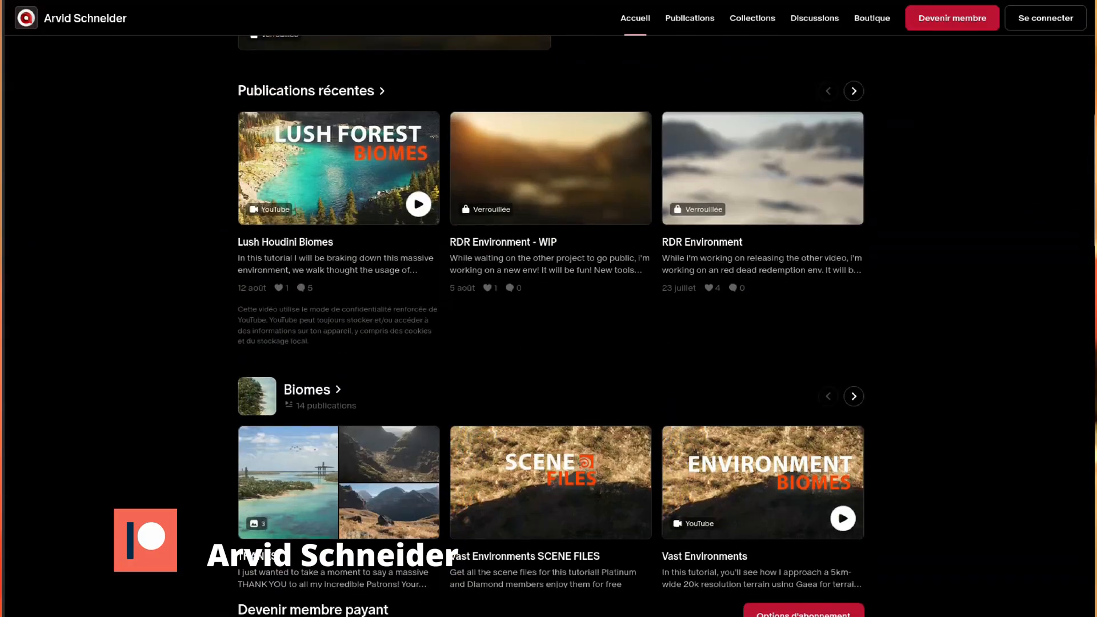
scroll("down", 3)
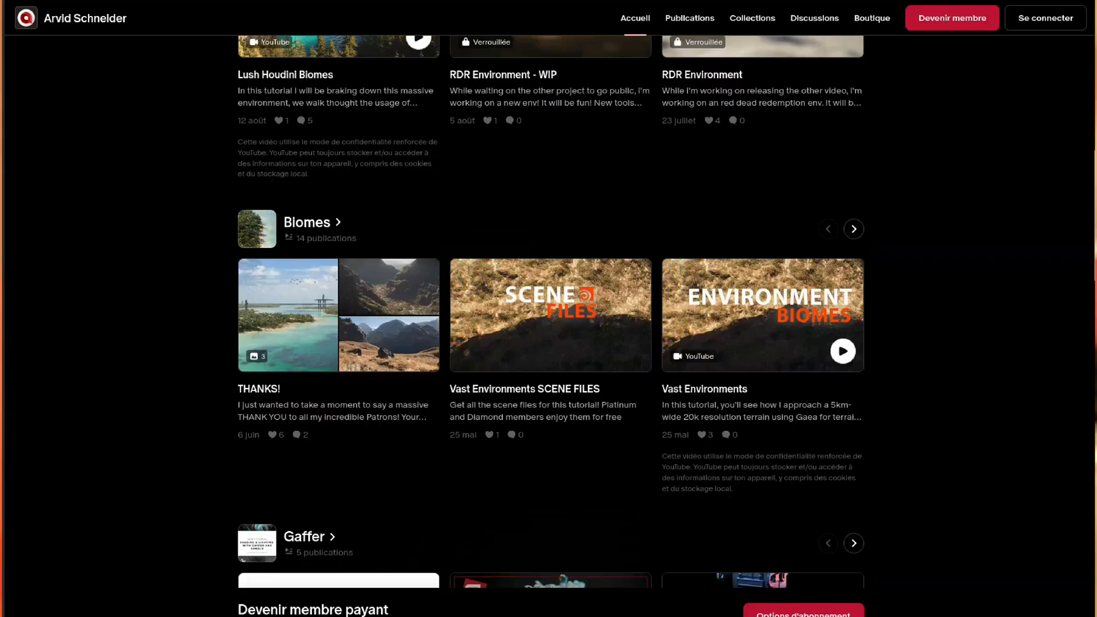
scroll("down", 3)
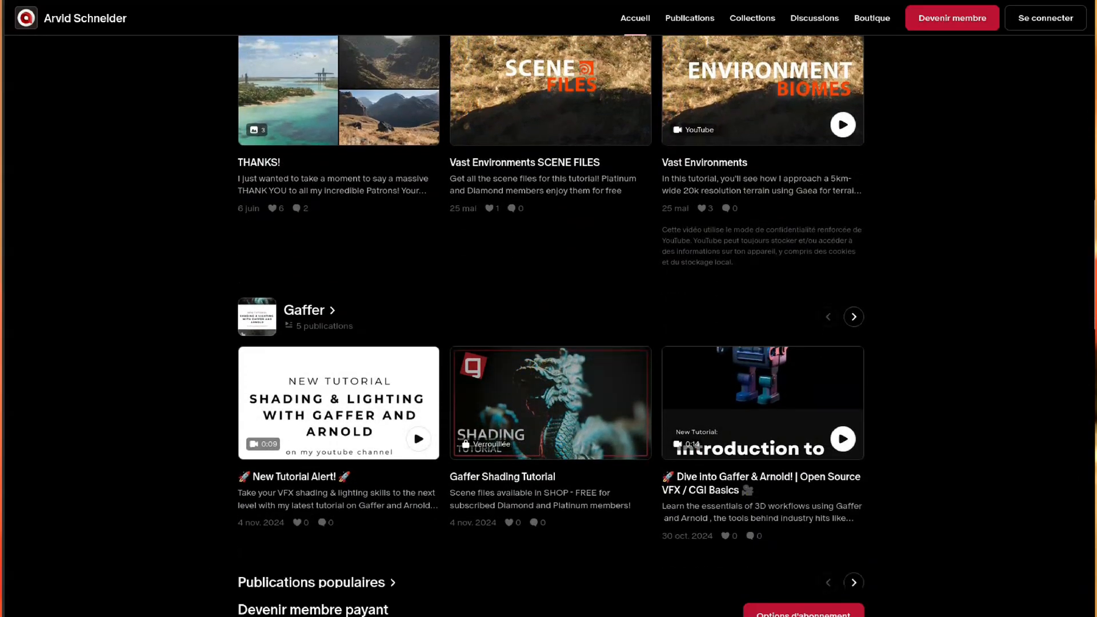
scroll("down", 3)
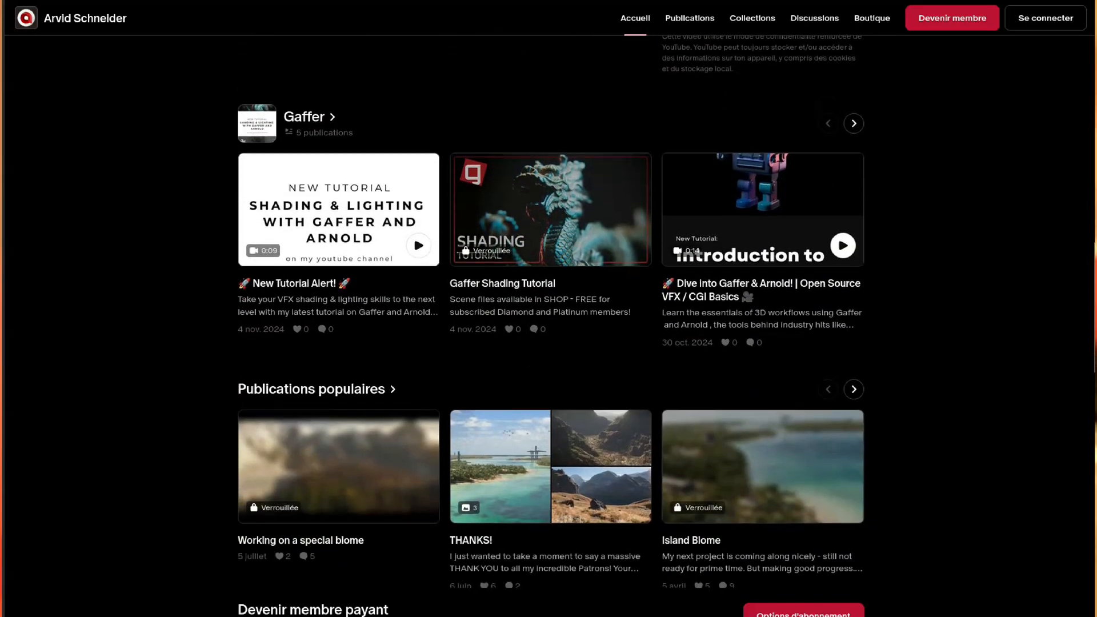
scroll("down", 3)
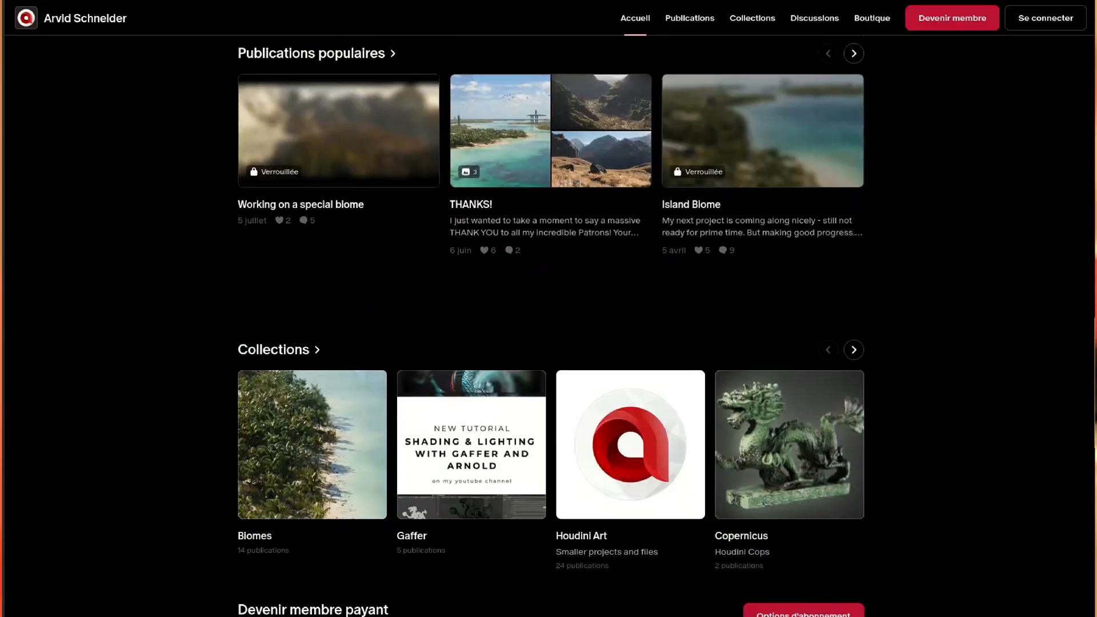
scroll("down", 3)
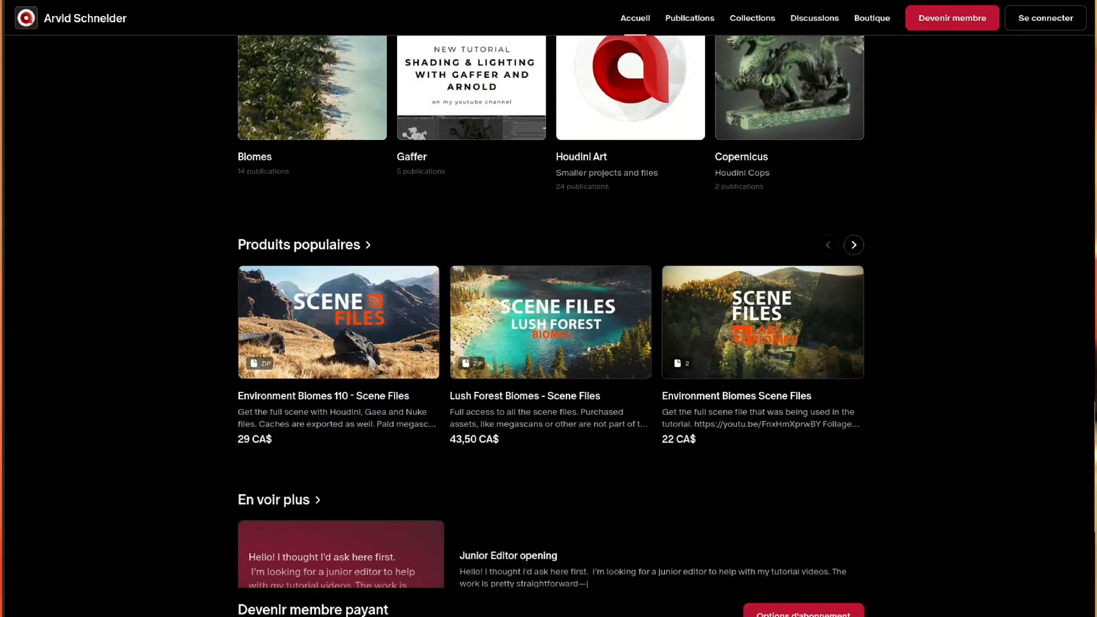
scroll("down", 3)
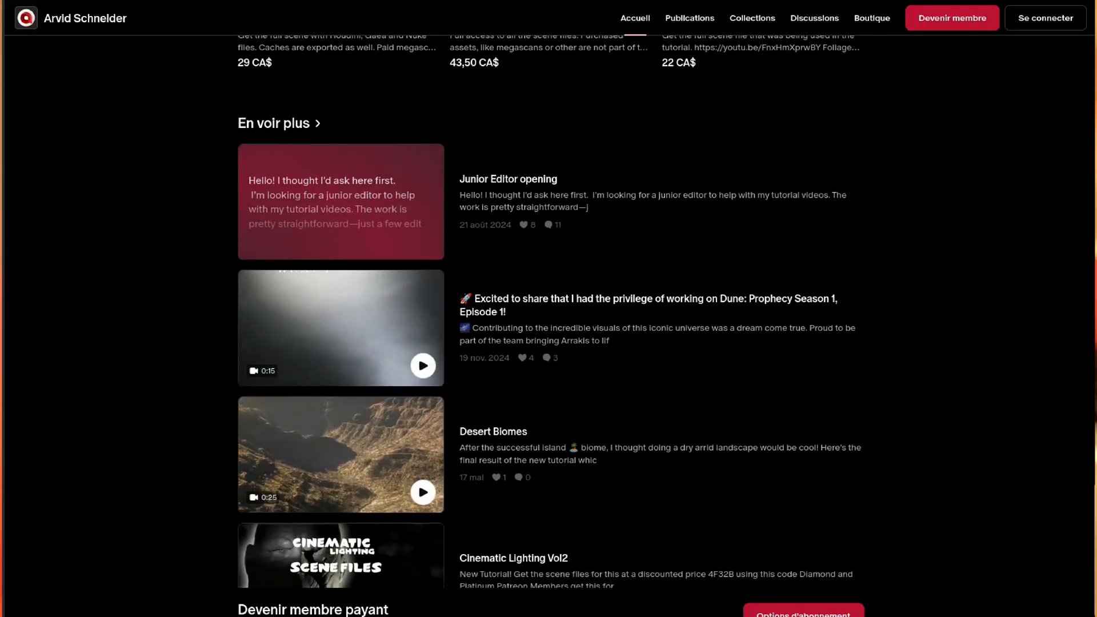
scroll("down", 3)
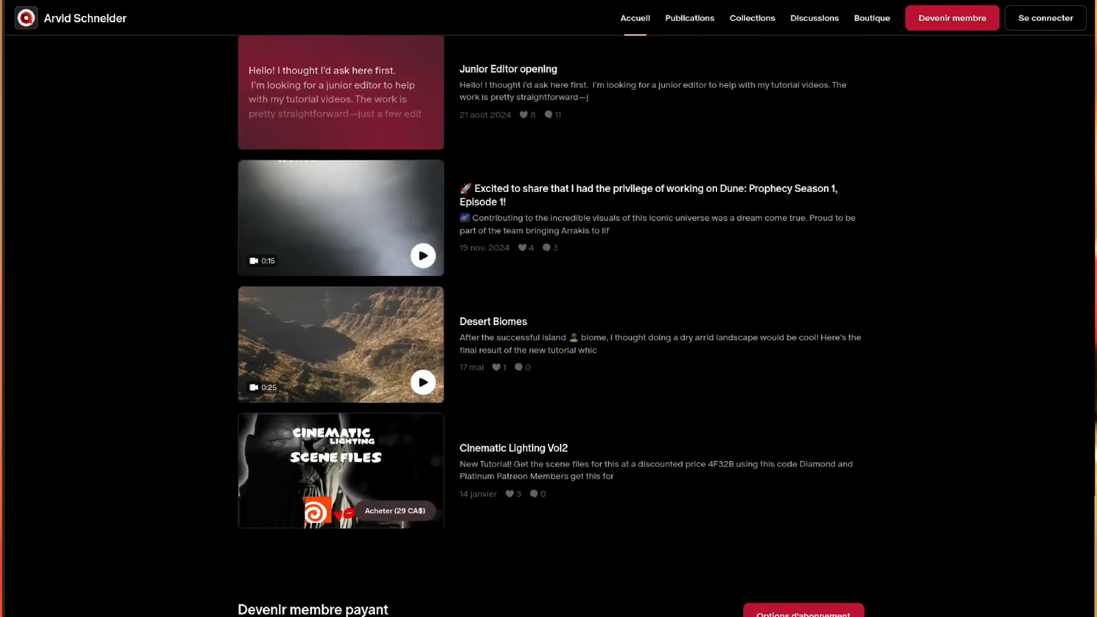
scroll("up", 3)
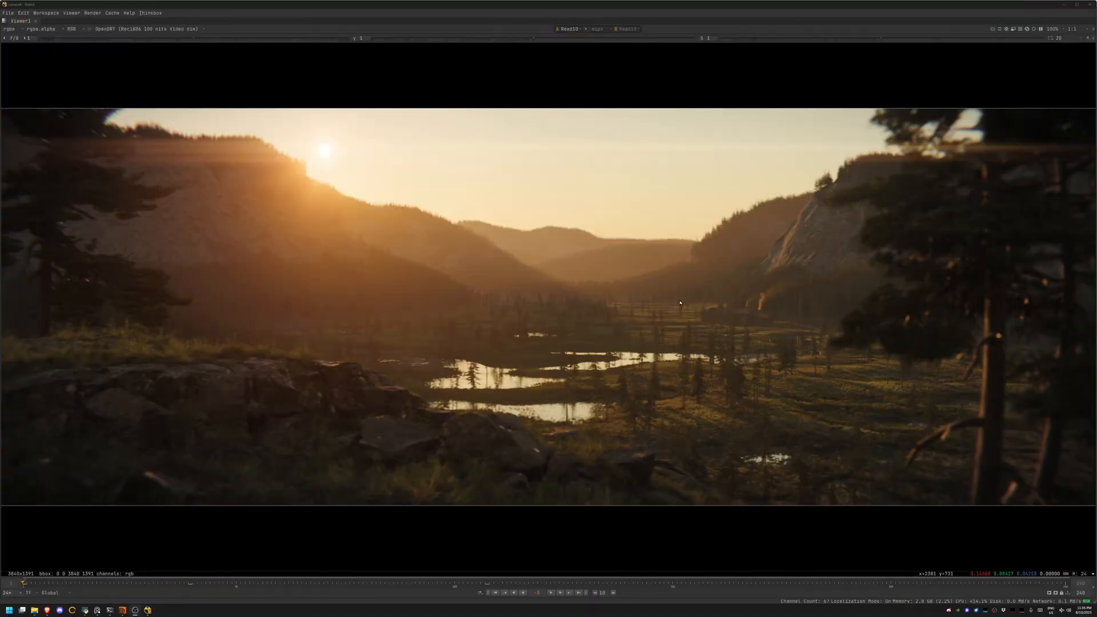
mouse_move(732, 229)
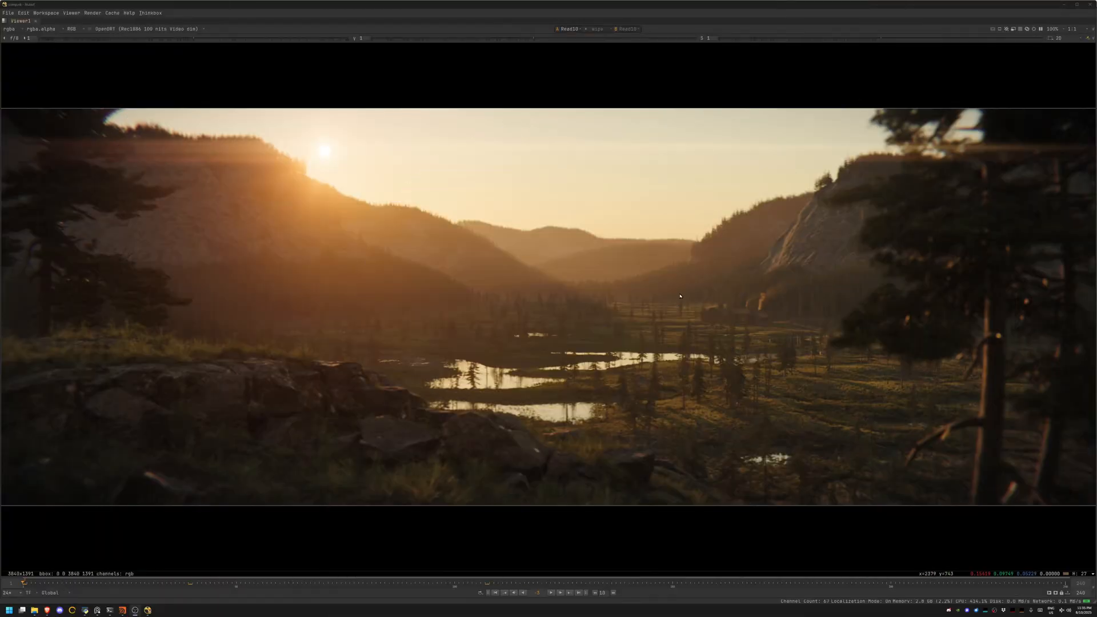
mouse_move(744, 243)
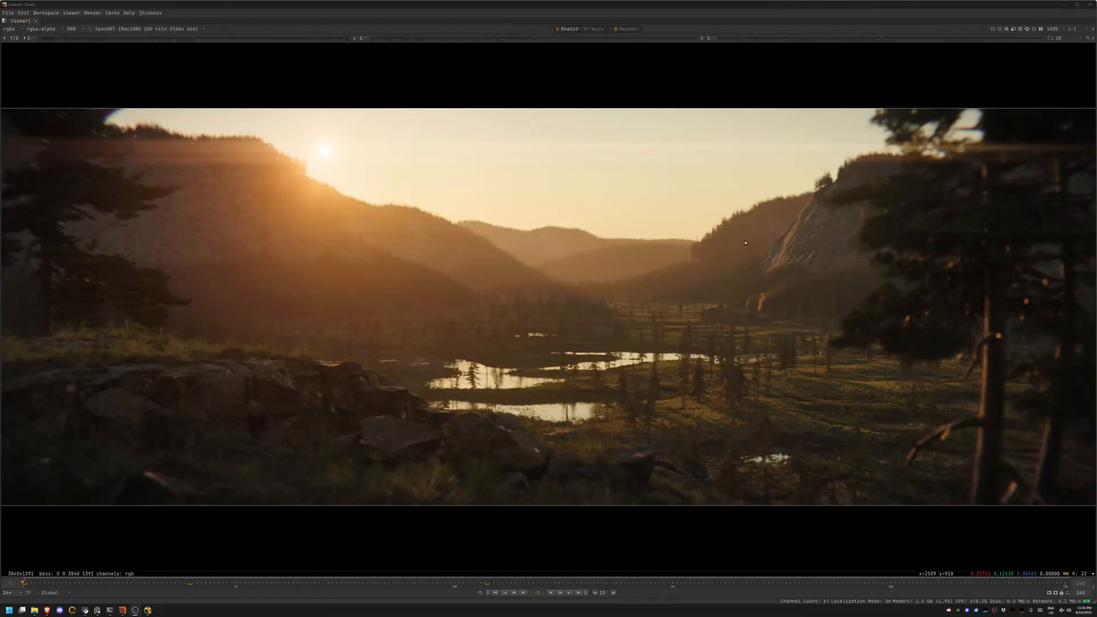
mouse_move(152, 586)
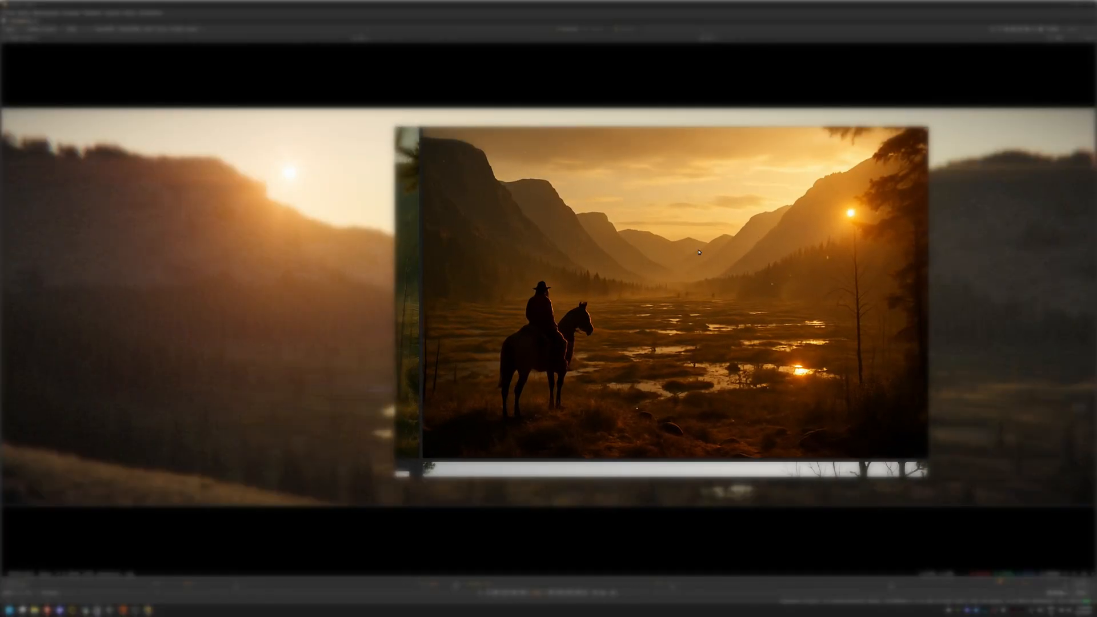
mouse_move(855, 225)
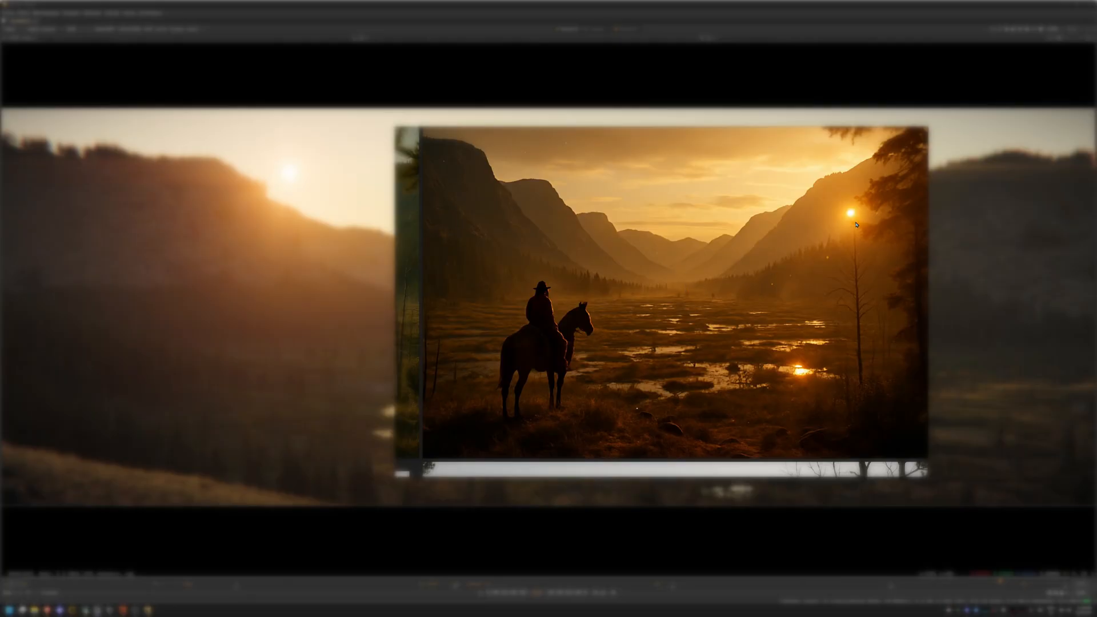
mouse_move(672, 383)
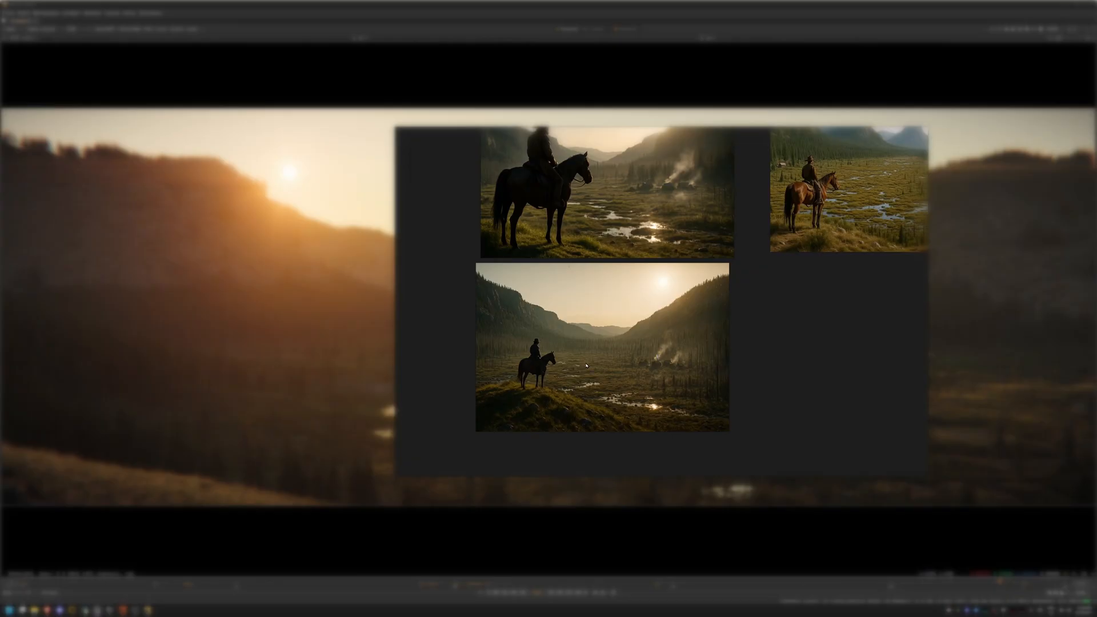
mouse_move(822, 326)
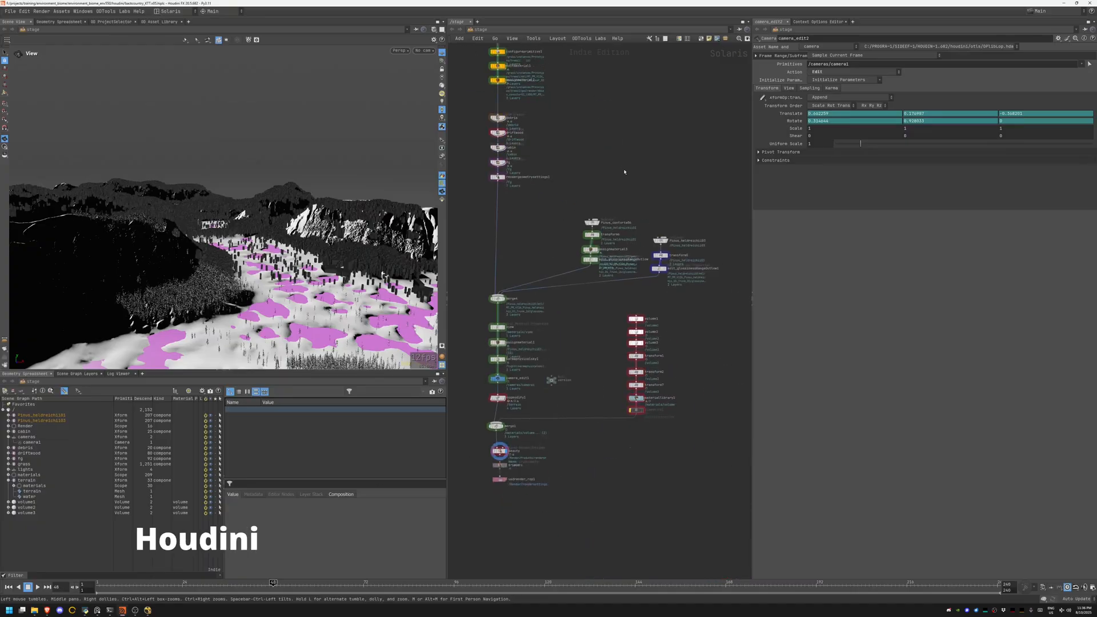
mouse_move(651, 166)
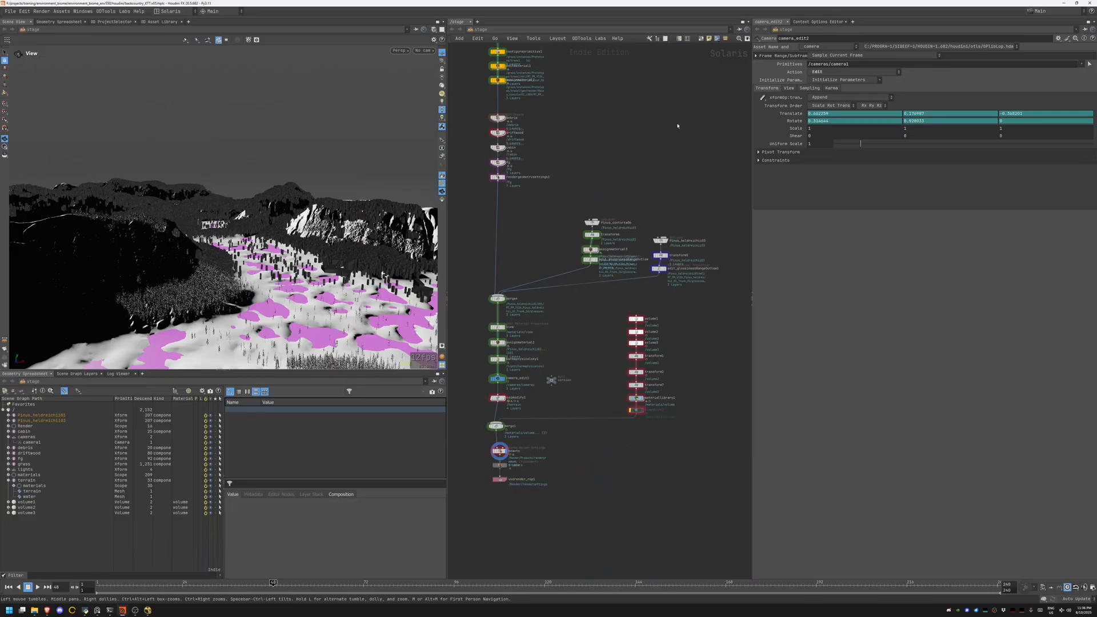
mouse_move(628, 131)
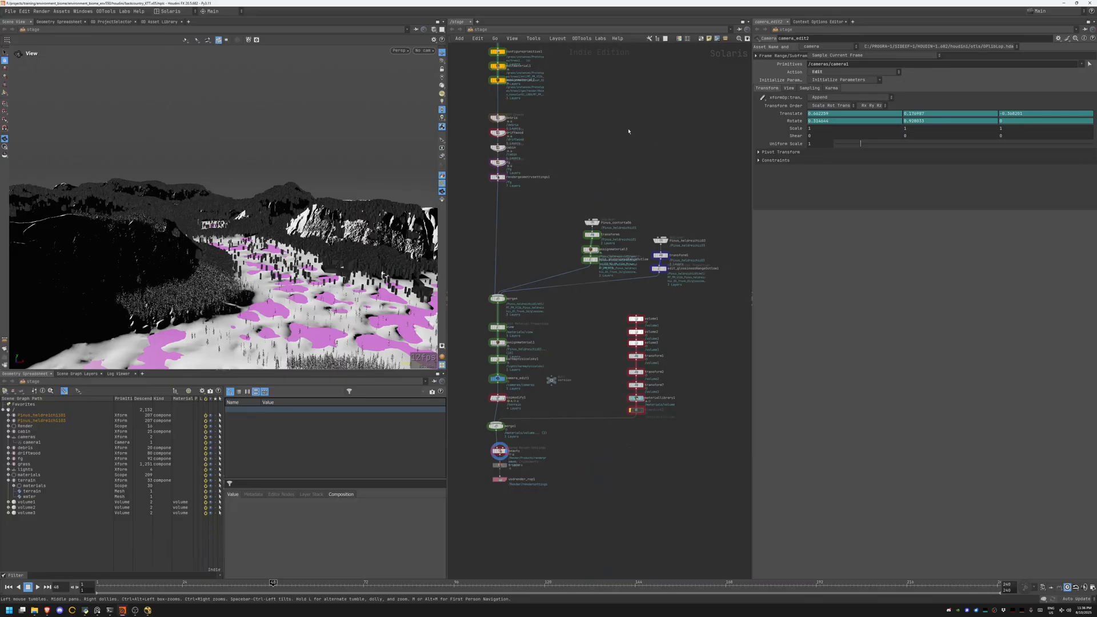
mouse_move(646, 138)
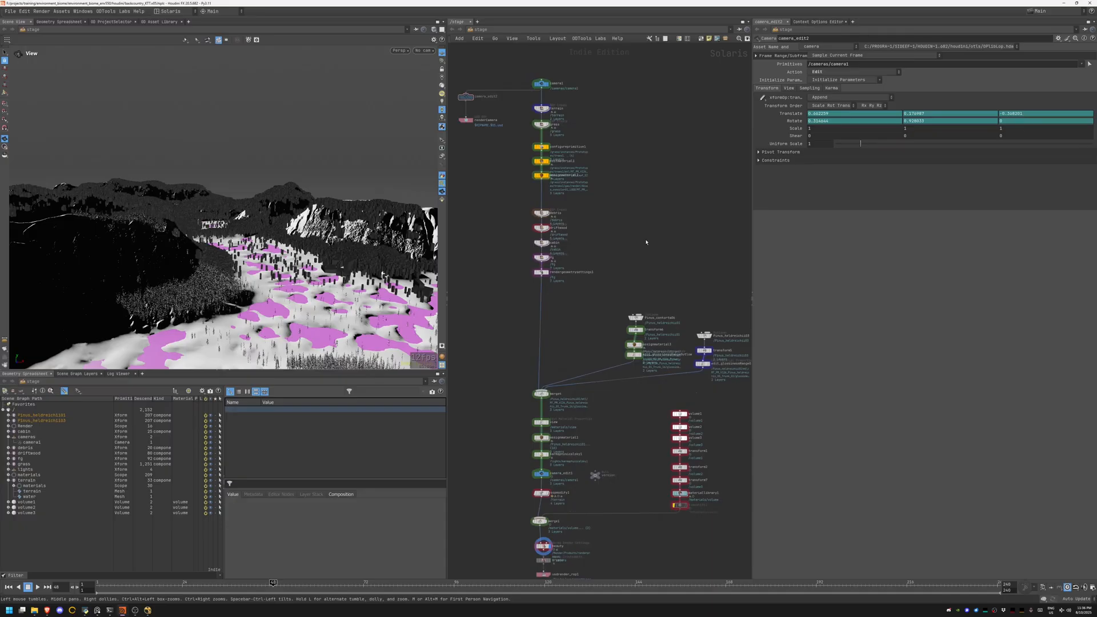
mouse_move(641, 242)
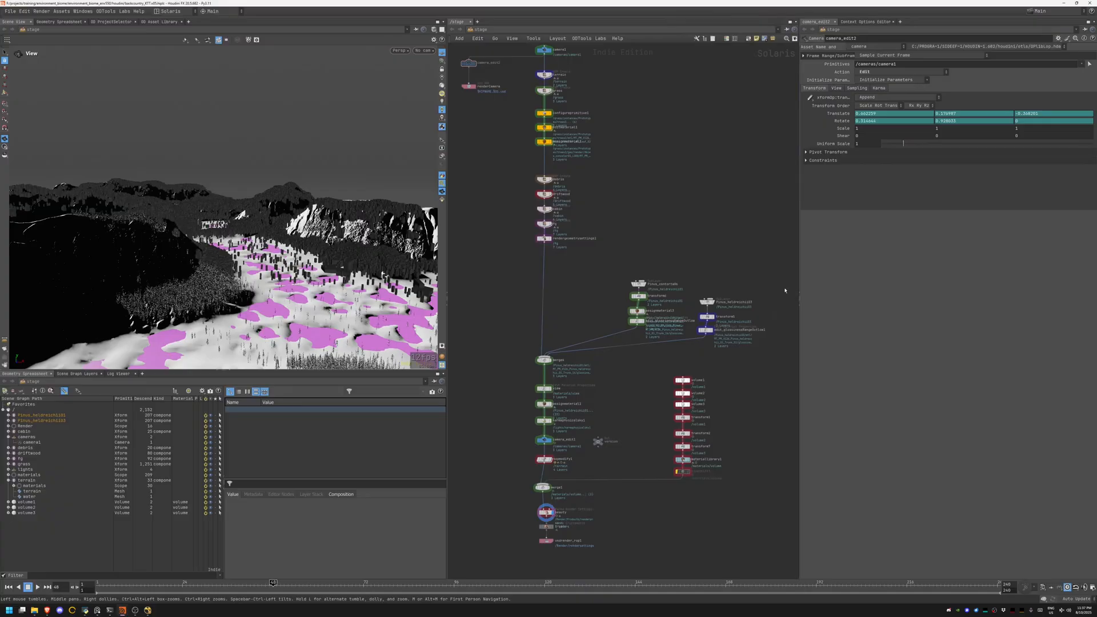
mouse_move(755, 140)
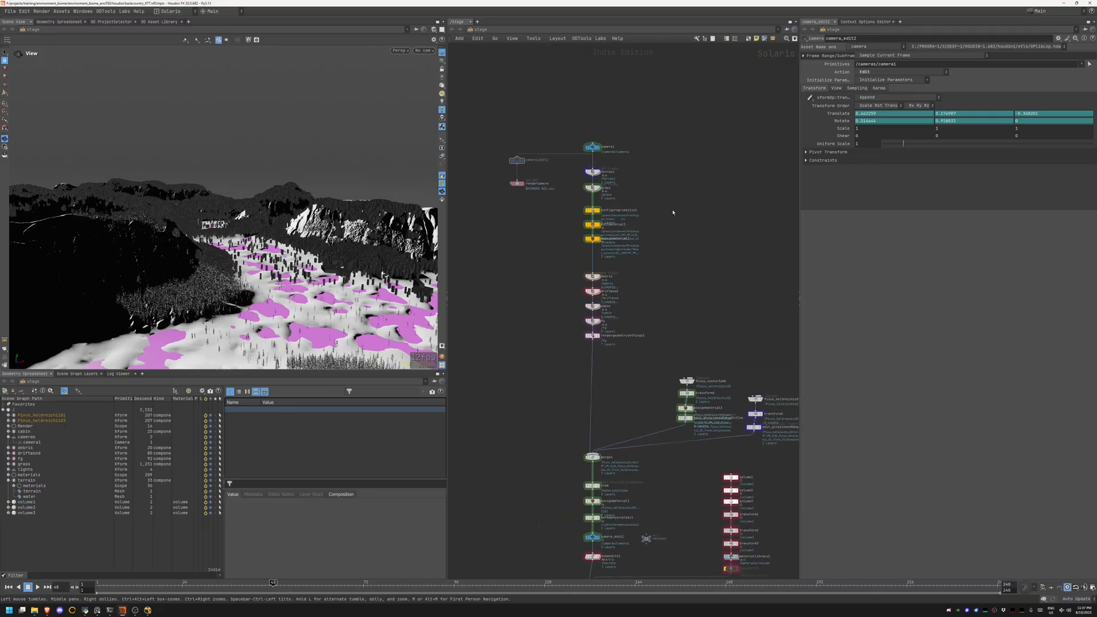
mouse_move(639, 195)
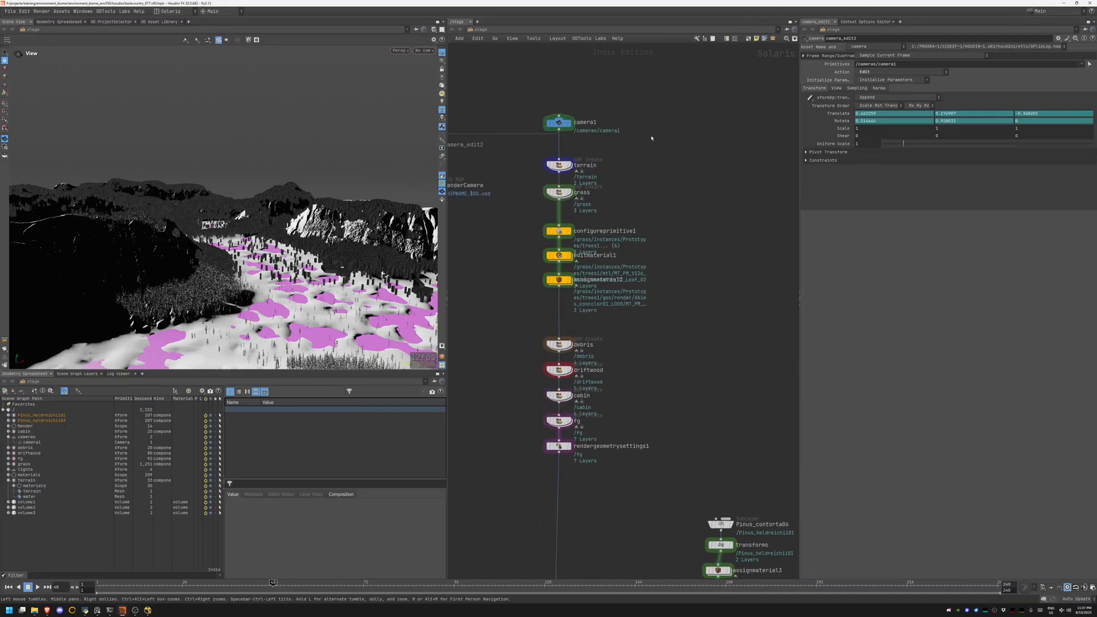
mouse_move(672, 230)
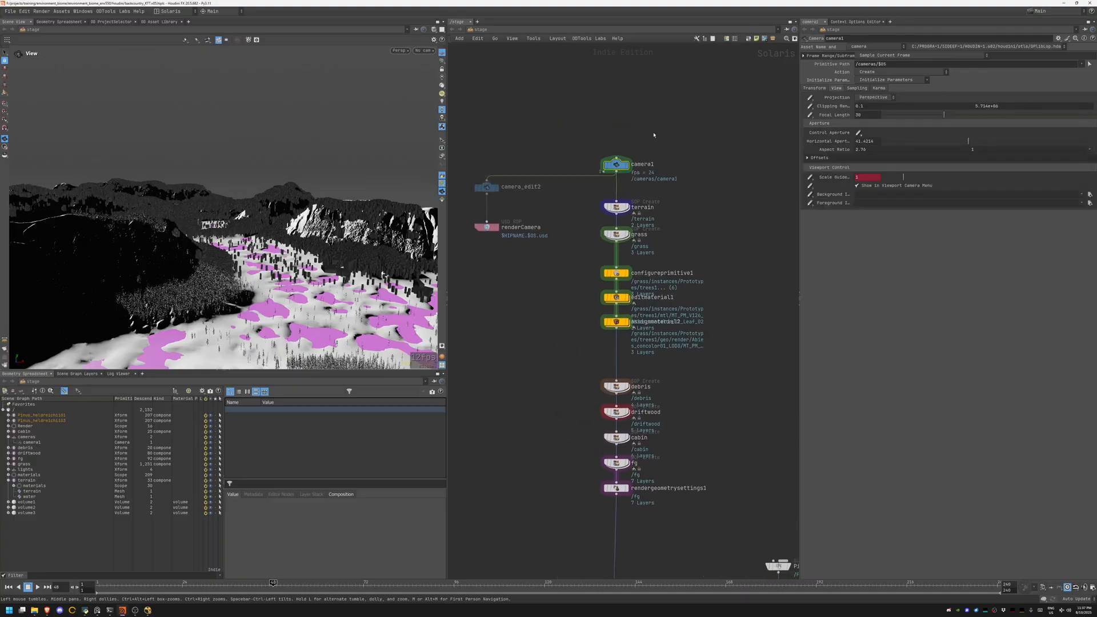
mouse_move(769, 113)
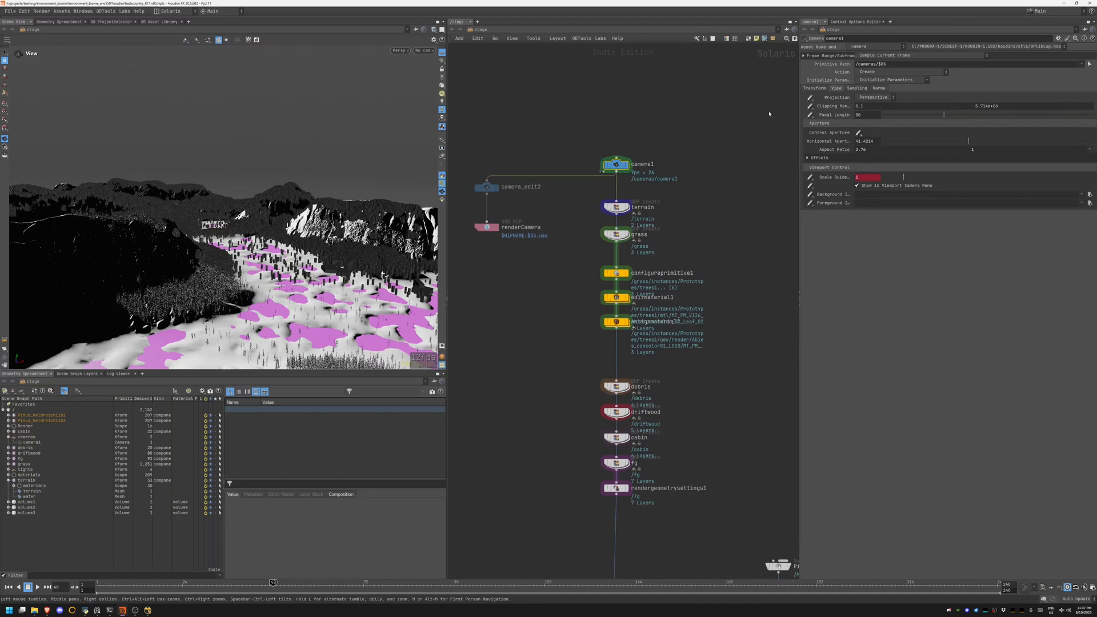
left_click(486, 186)
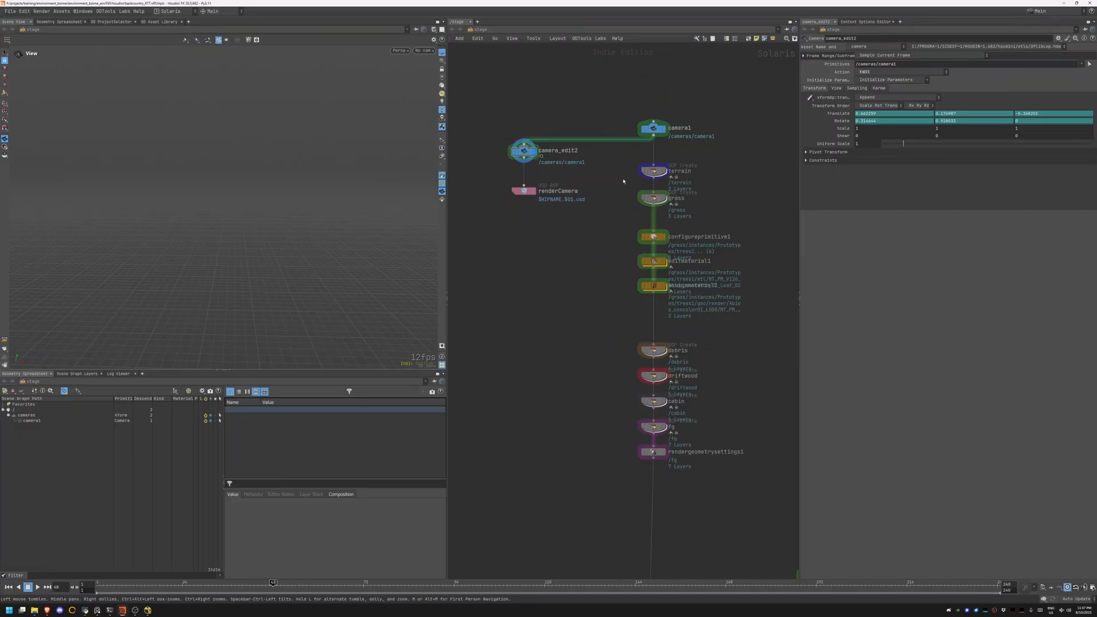
scroll("up", 3)
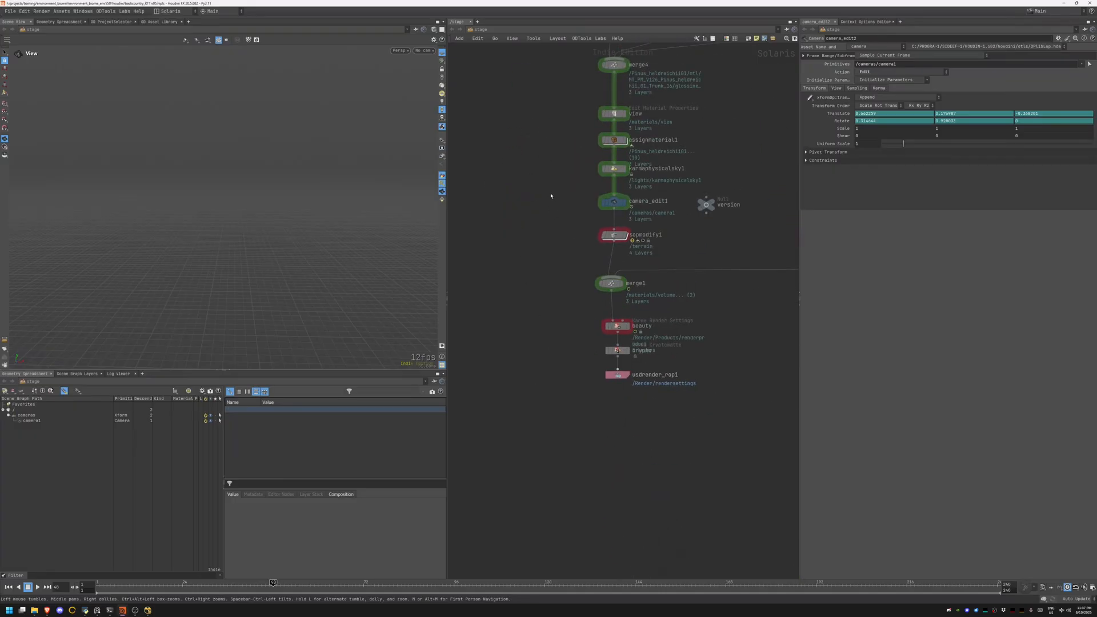
mouse_move(566, 207)
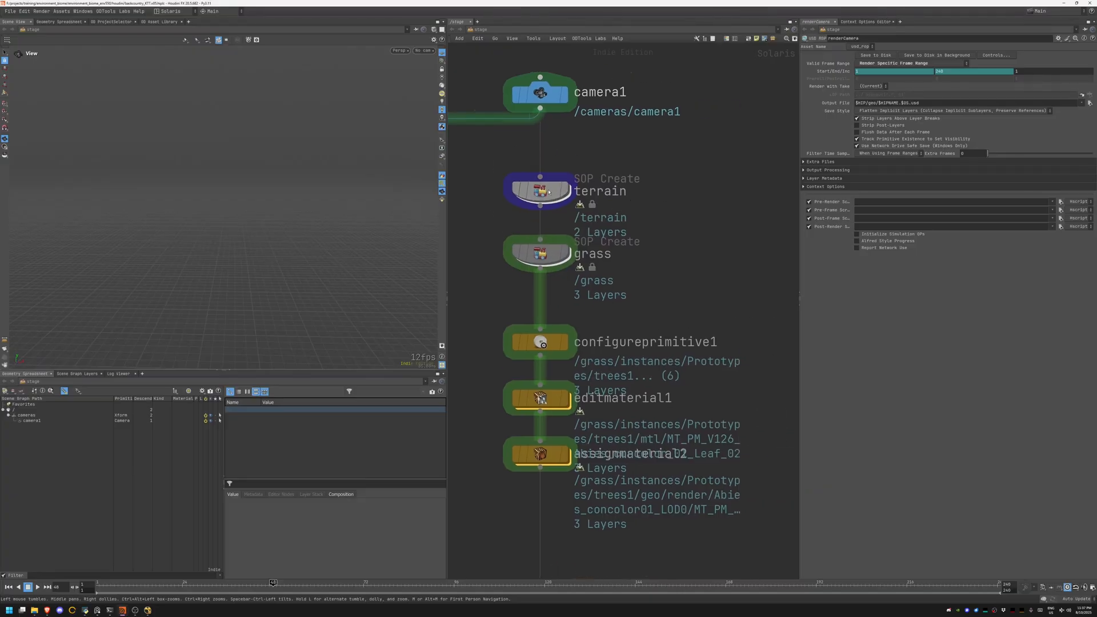
- Dive into the terrain SOP Create node to reach its geometry network
left_click(538, 191)
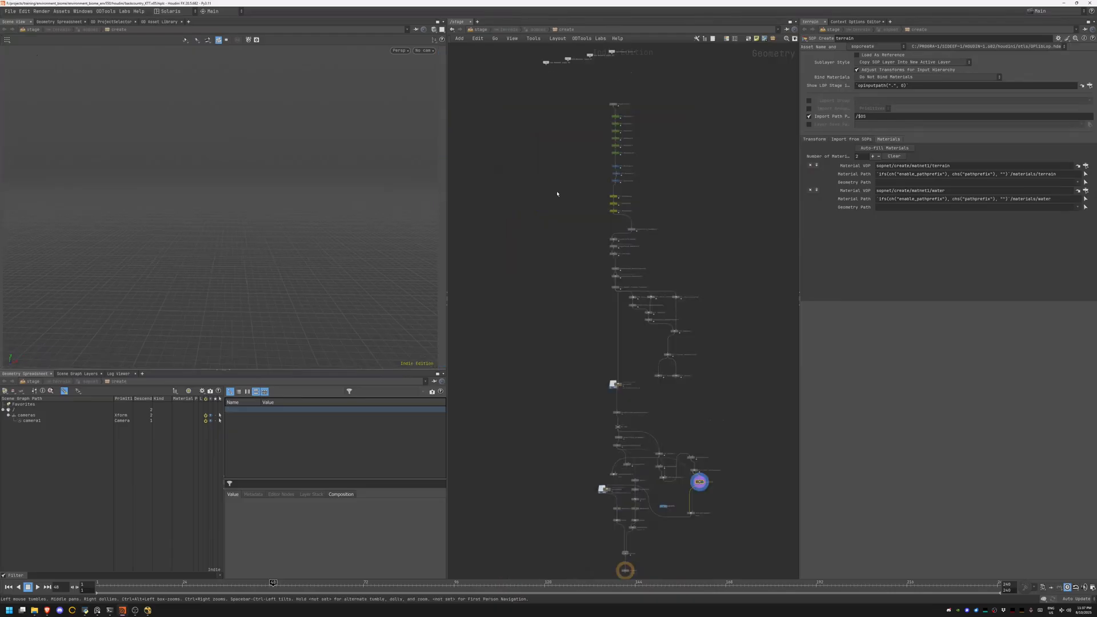
mouse_move(663, 229)
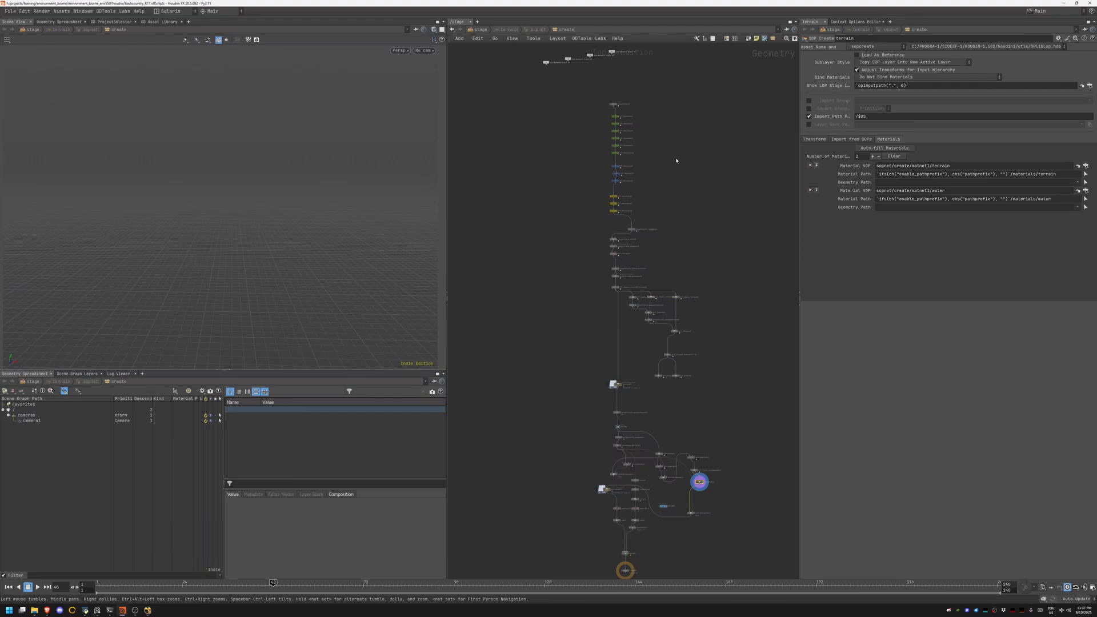
mouse_move(647, 151)
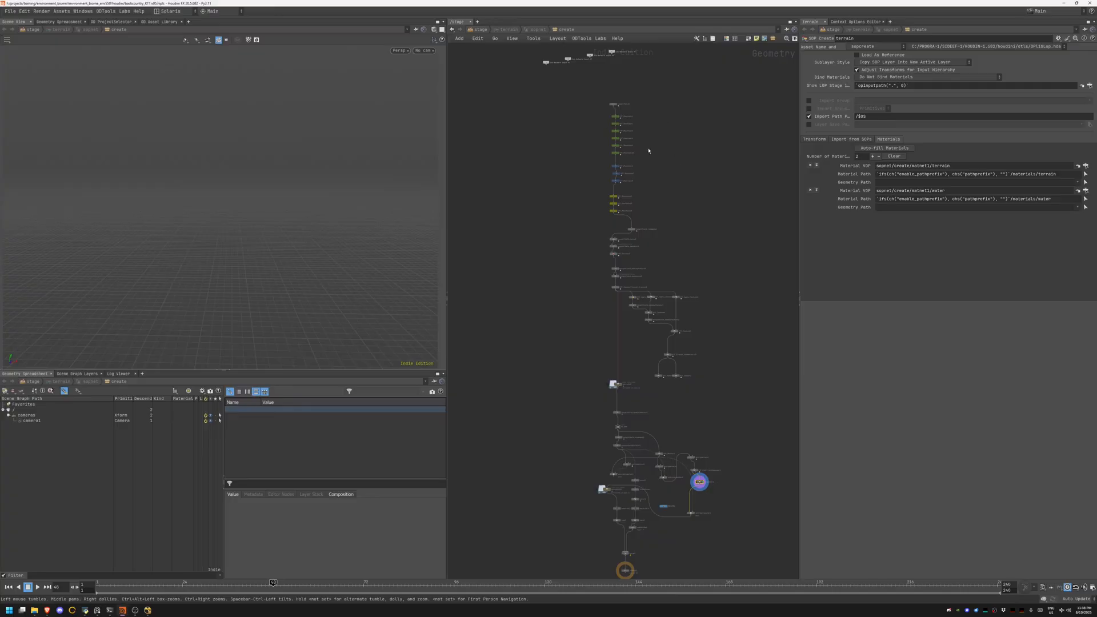
mouse_move(649, 129)
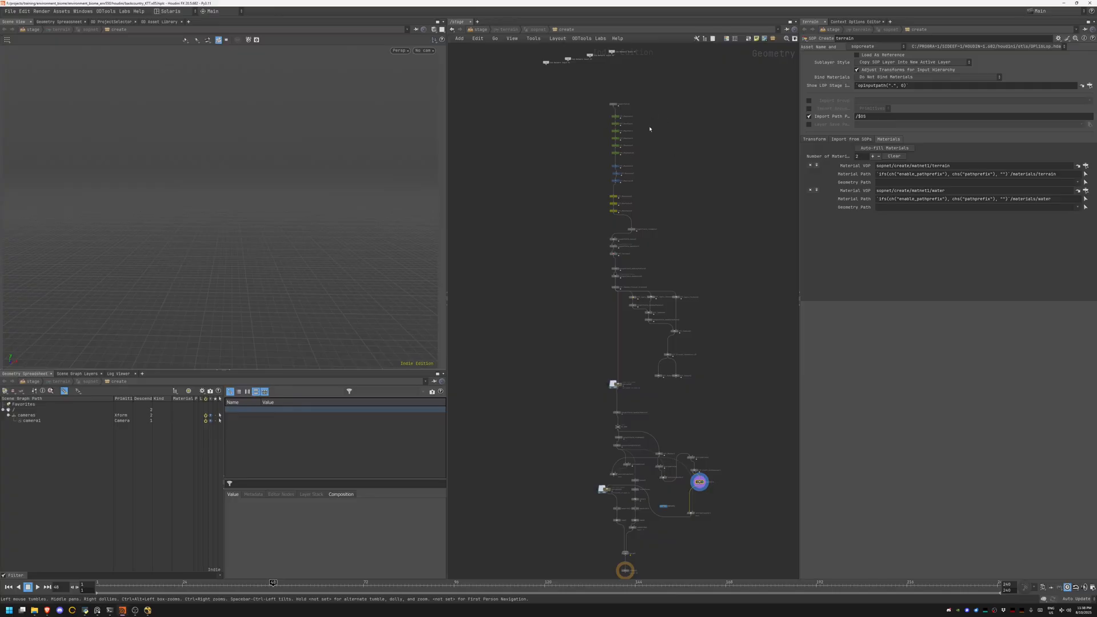
mouse_move(654, 131)
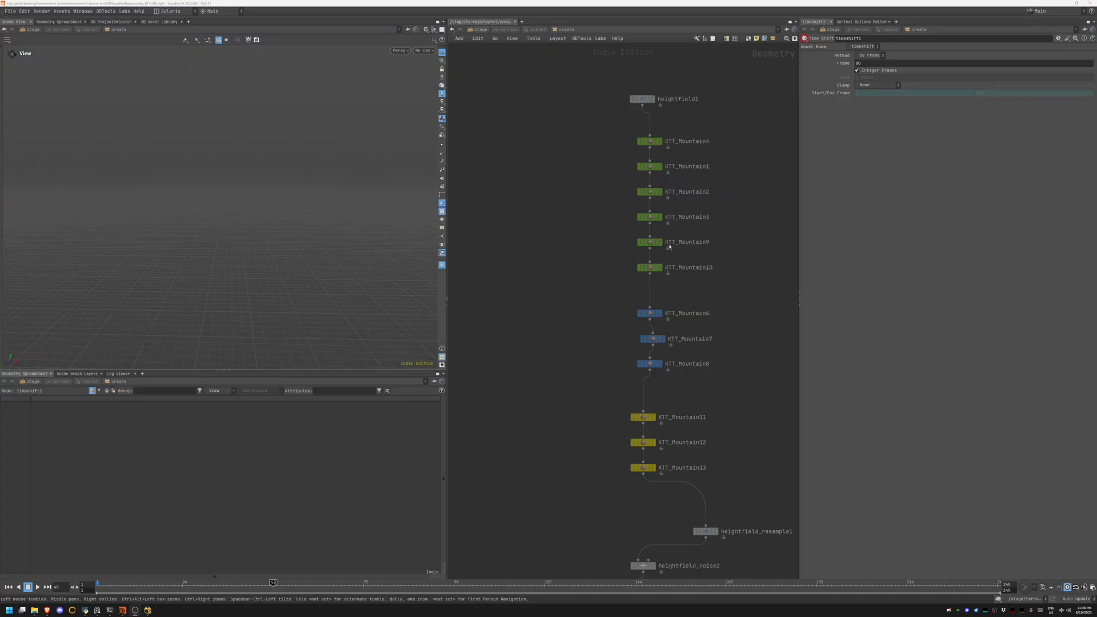
- Display heightfield1 inside the heightfield subnetwork, showing a flat grey terrain slab
scroll("down", 3)
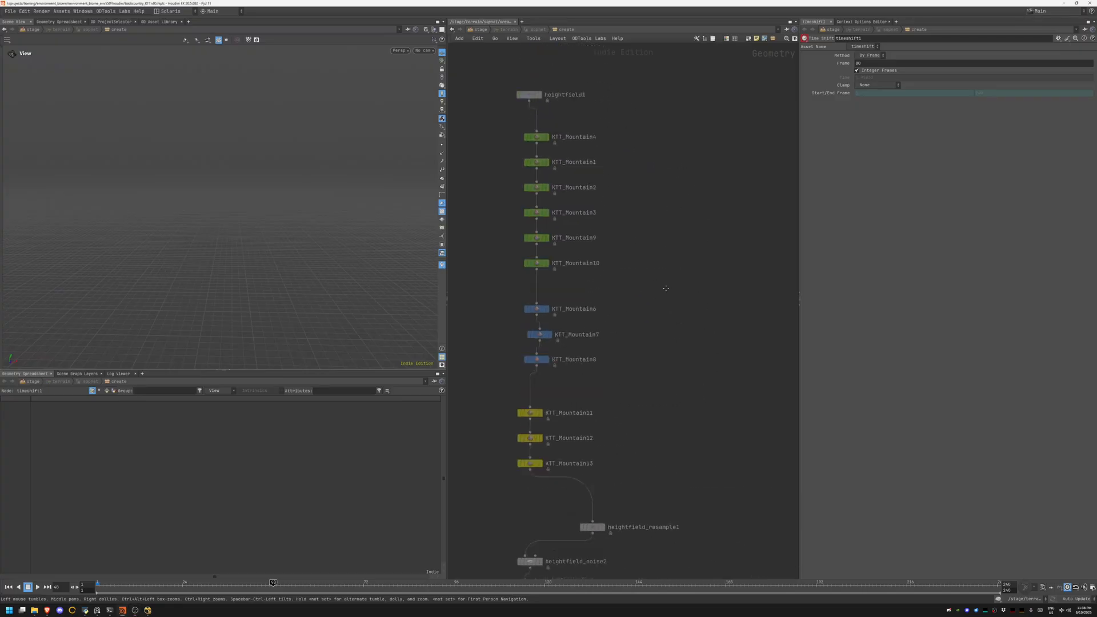
key("Tab")
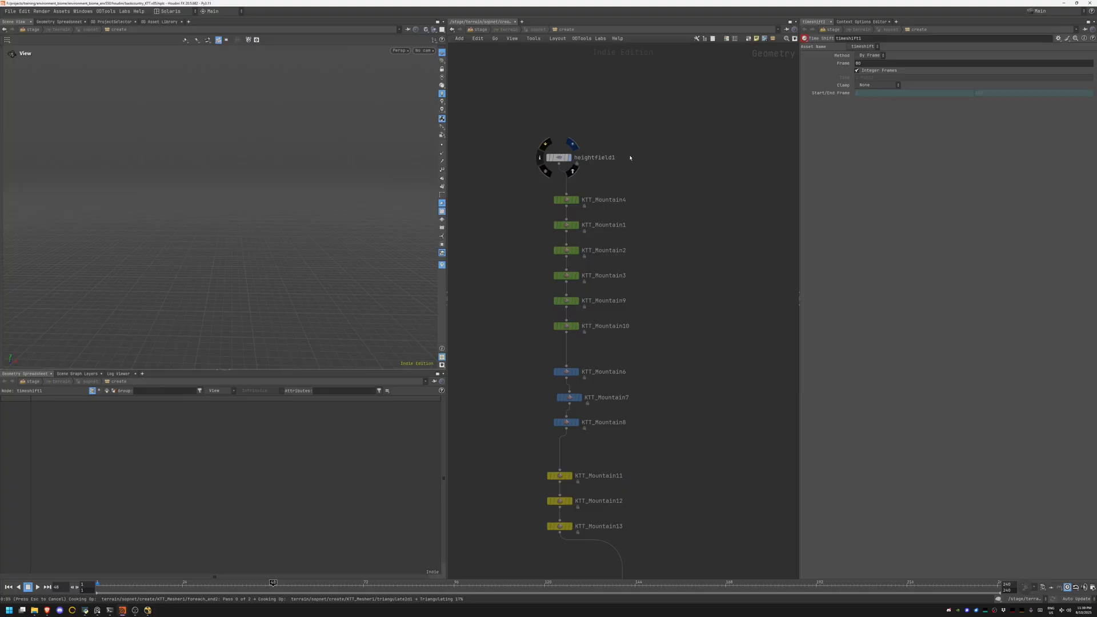
mouse_move(570, 162)
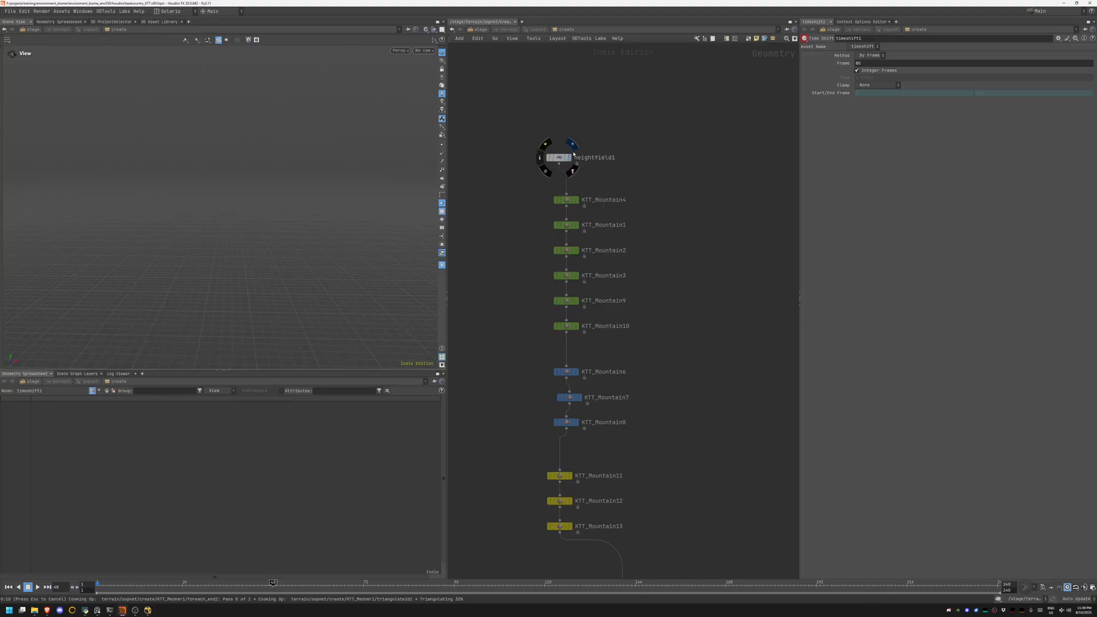
mouse_move(659, 213)
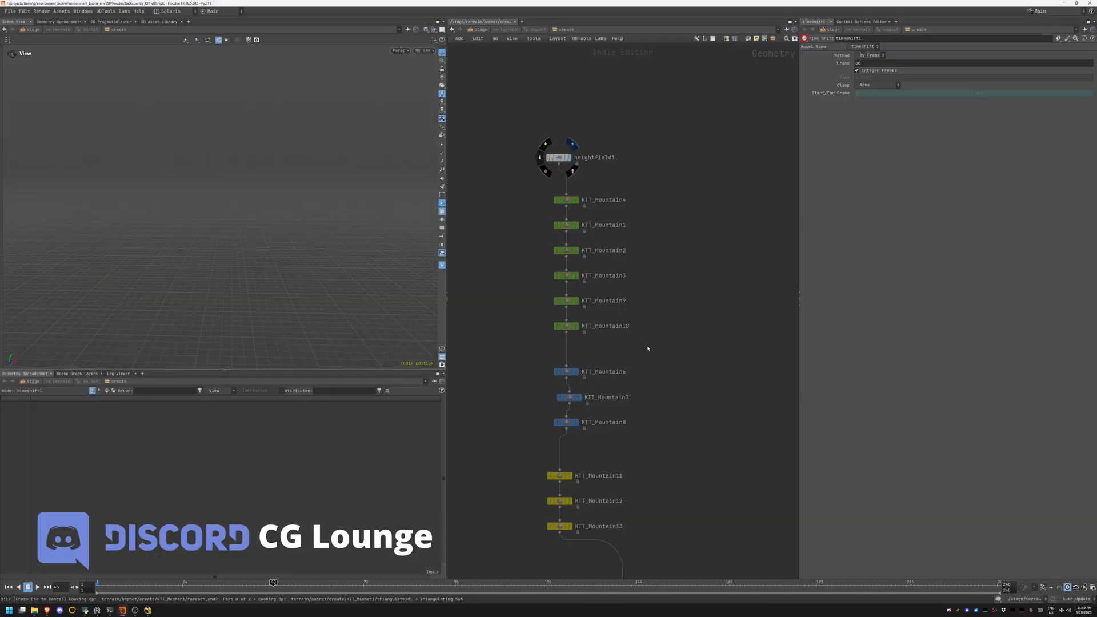
left_click(564, 158)
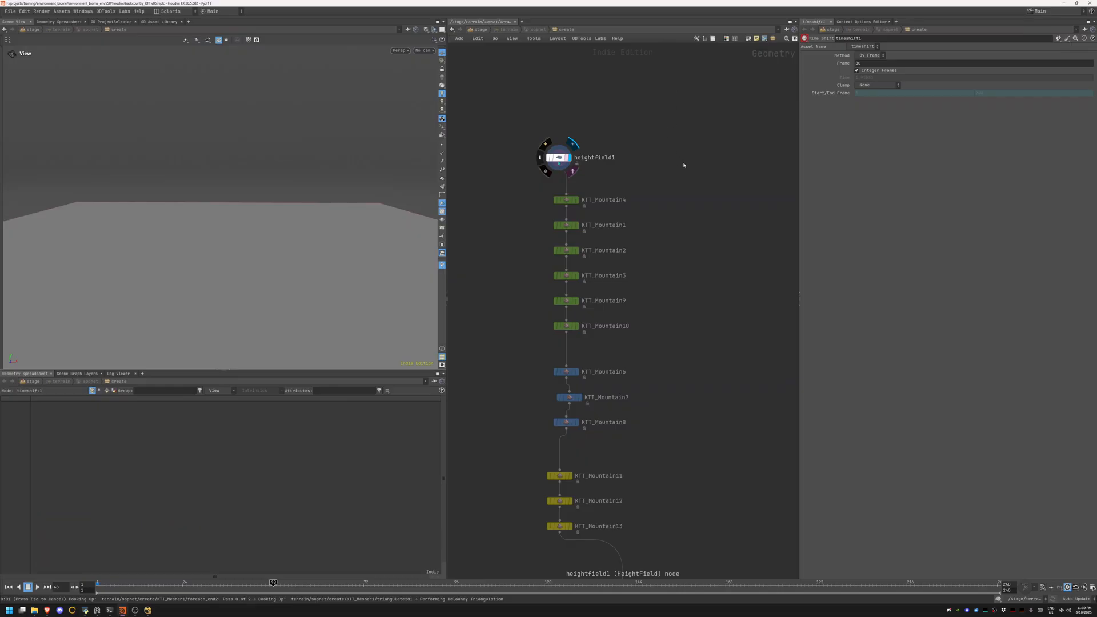
mouse_move(657, 176)
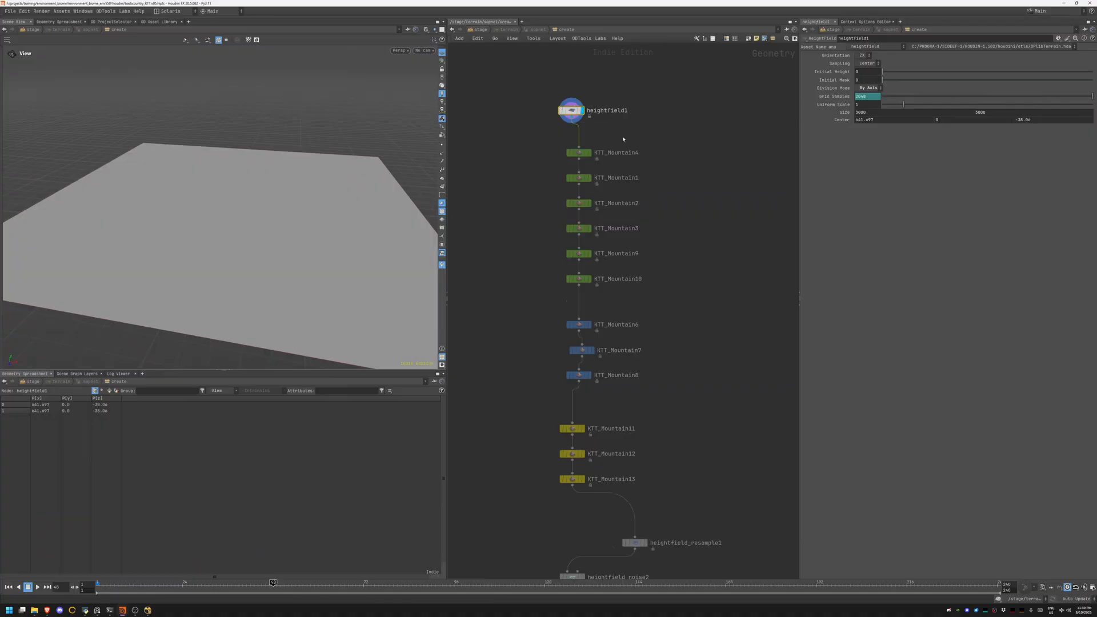
mouse_move(594, 156)
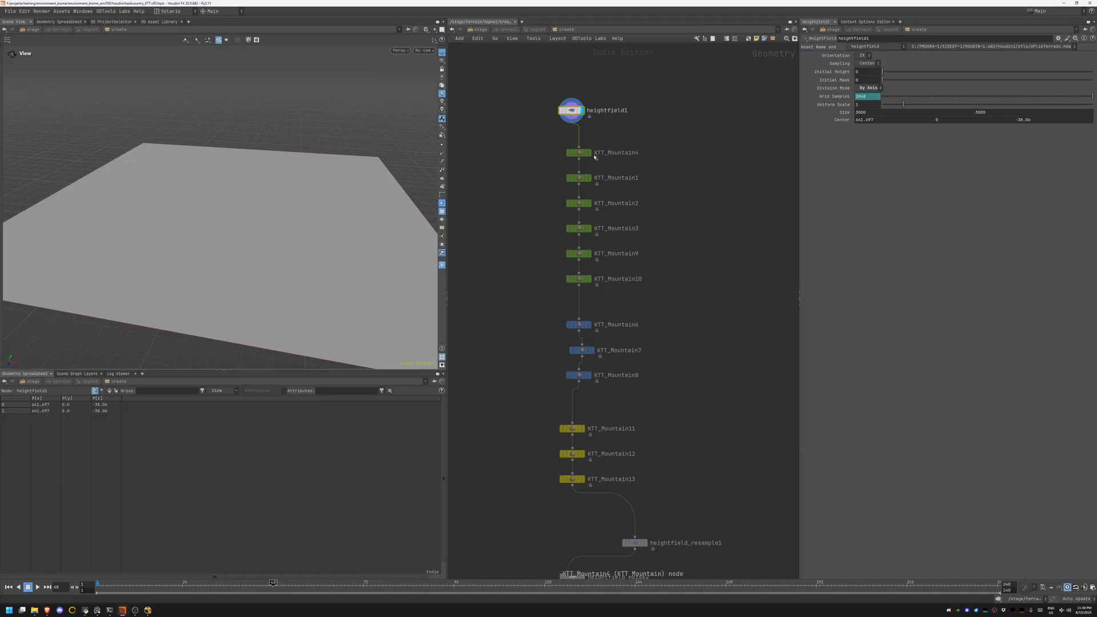
- Display the KTT_Mountain layers through KTT_Mountain13, inspect KTT_Mountain4, then box-select heightfield_resample1
left_click(578, 152)
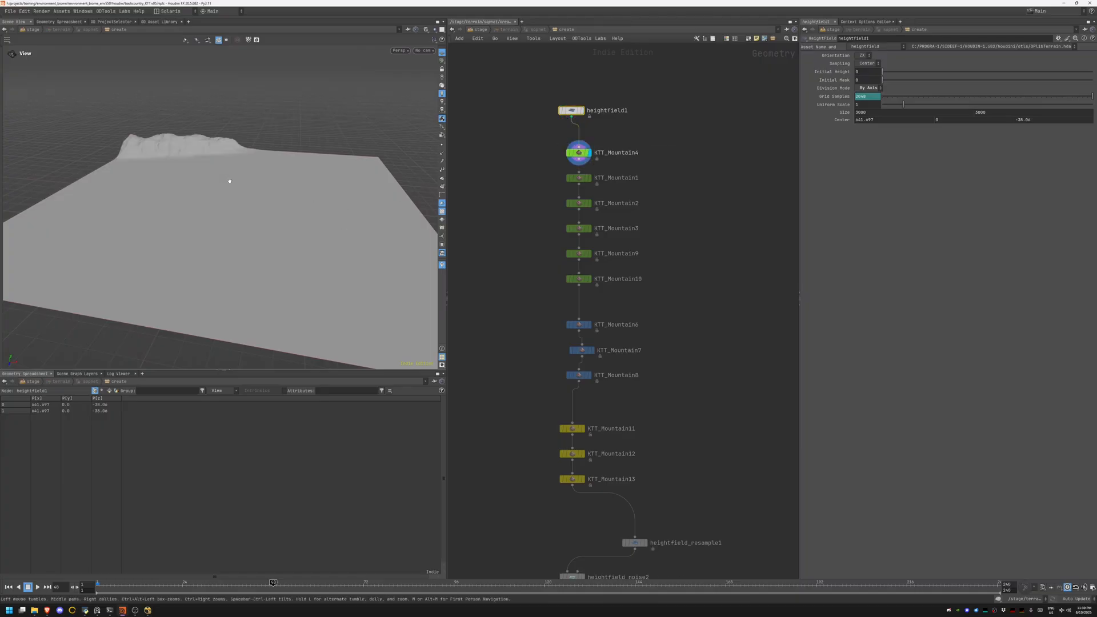
left_click(578, 153)
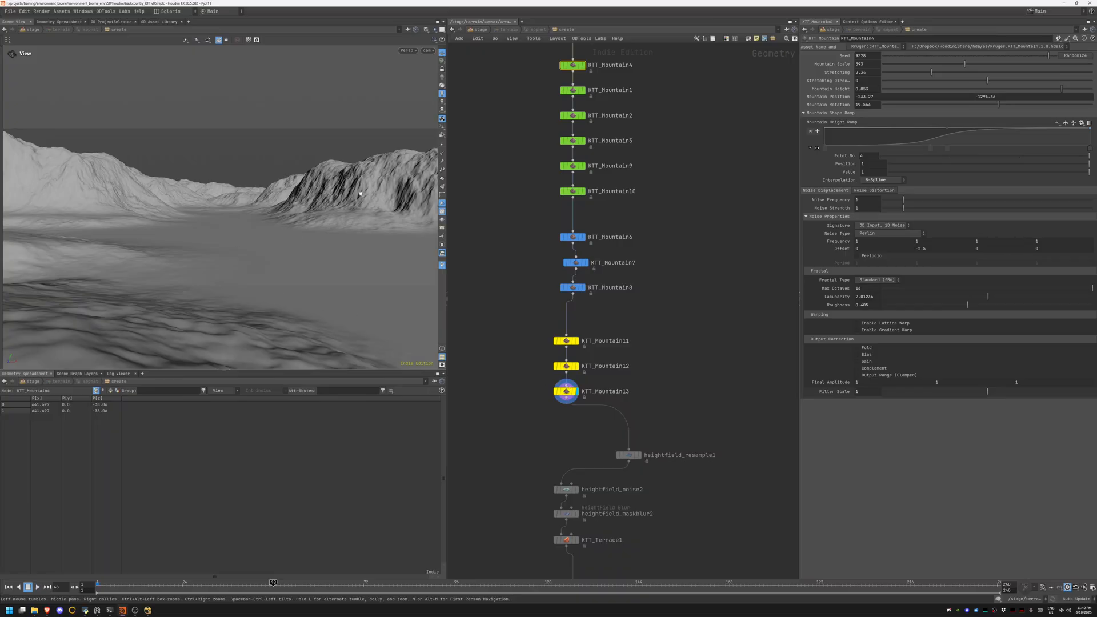
left_click_drag(280, 210, 182, 196)
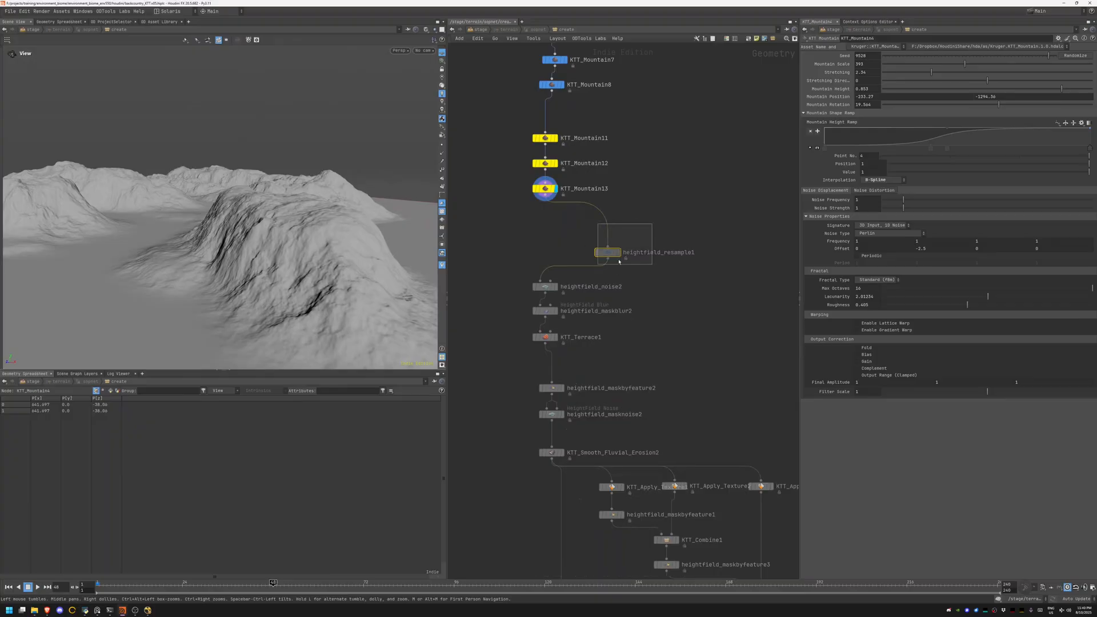
- Select heightfield_resample1 and display heightfield_masknoise2 to reveal the red mask
left_click(607, 252)
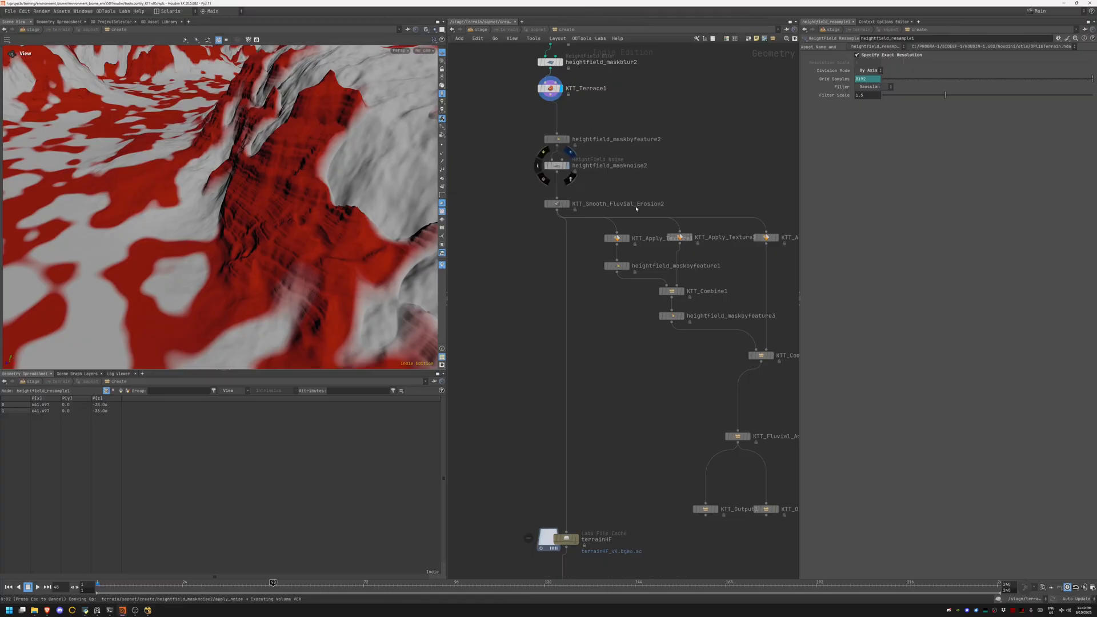
mouse_move(619, 209)
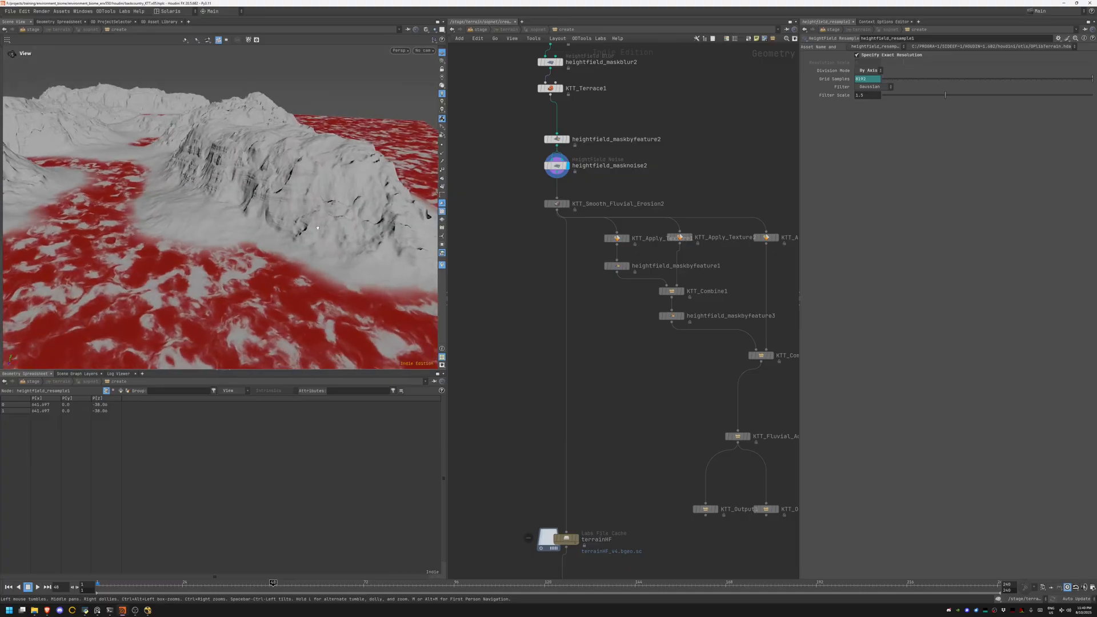
- Display KTT_Smooth_Fluvial_Erosion2 to preview the eroded valley terrain
left_click(556, 203)
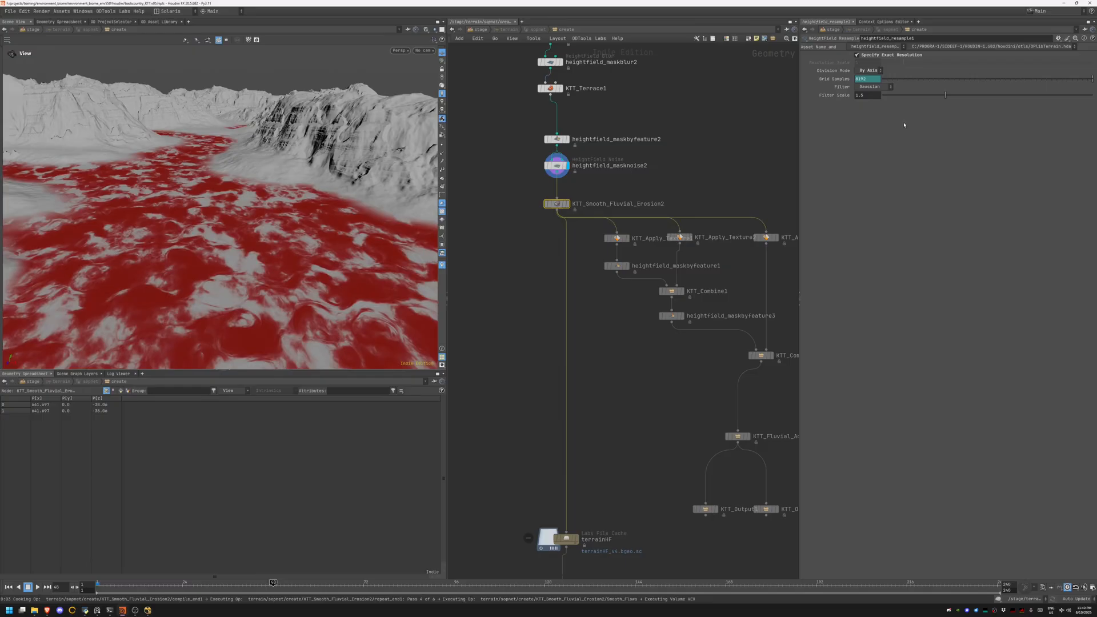
mouse_move(895, 140)
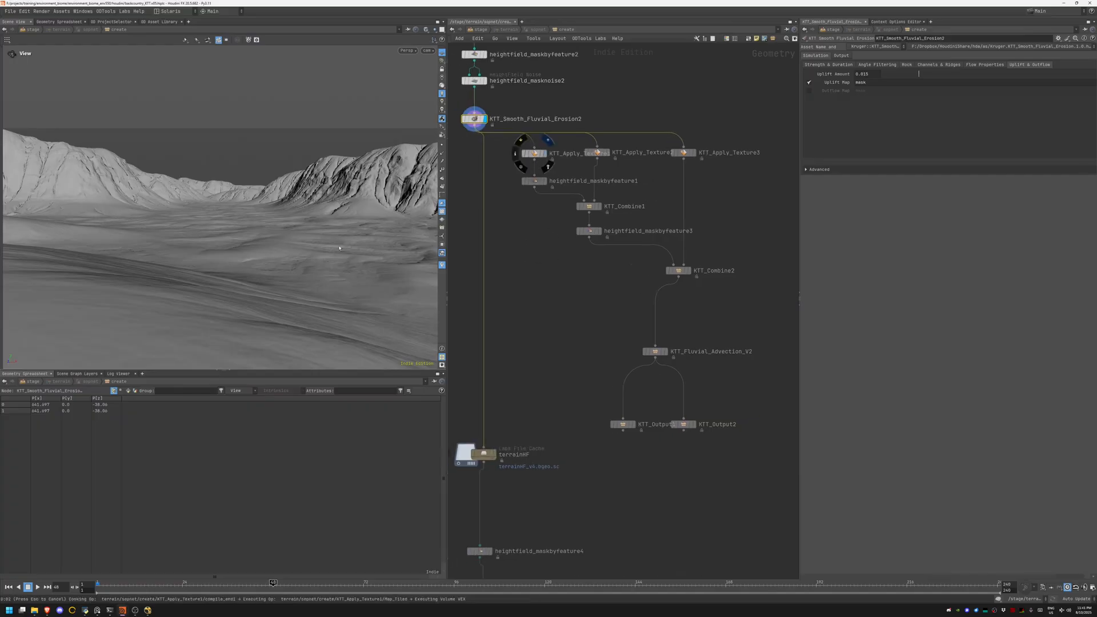
- Preview KTT_Apply_Texture1, then display the terrainGEO File Cache one level up
left_click(536, 153)
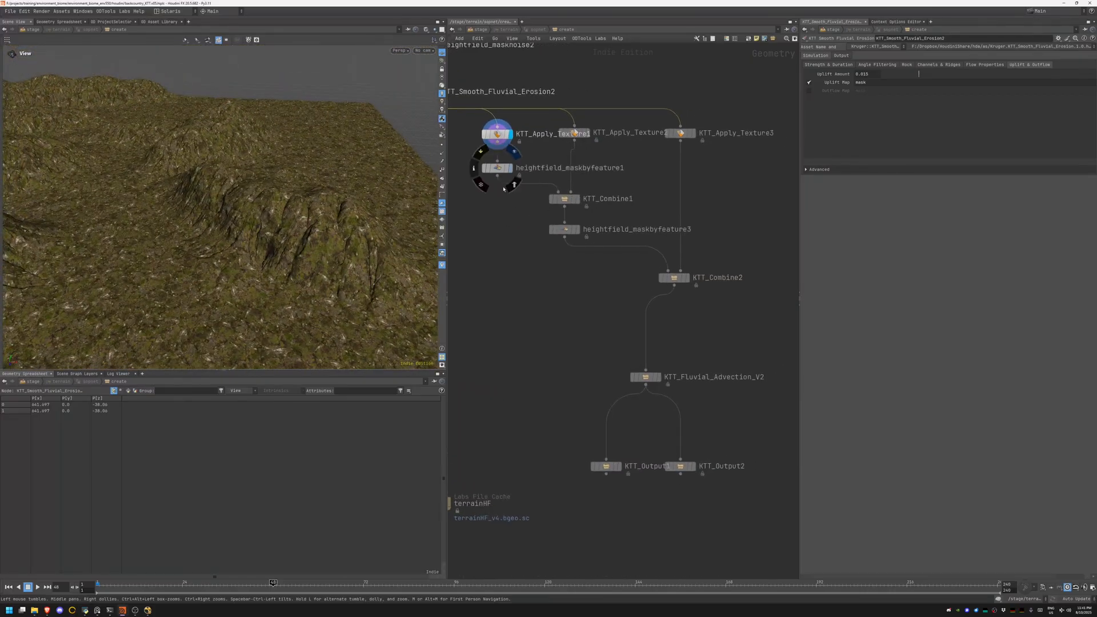
left_click(497, 167)
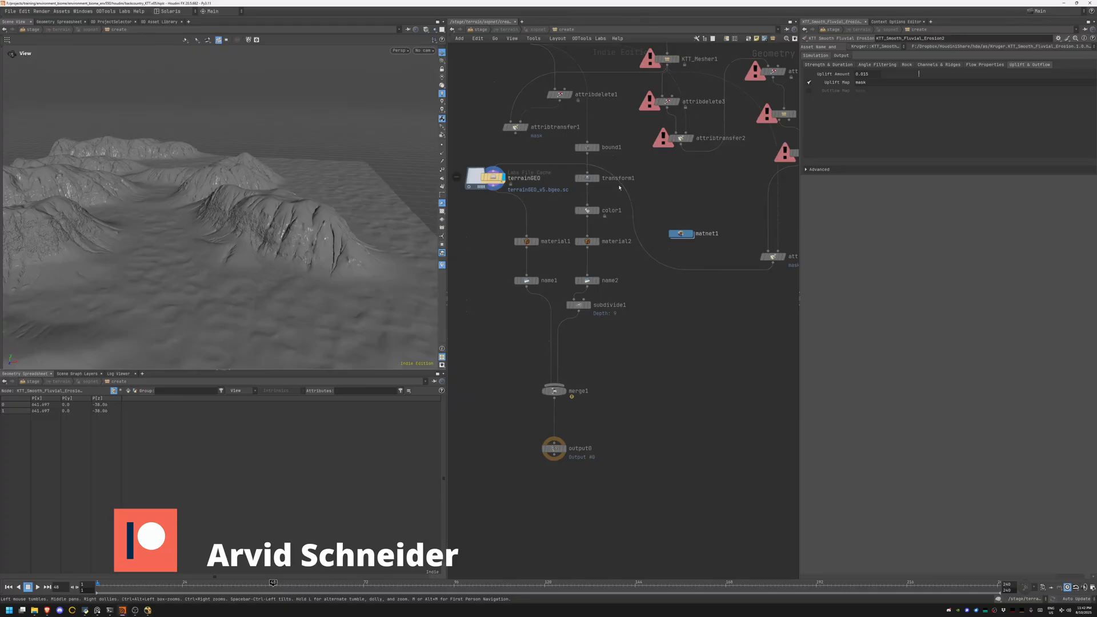
- Display merge1, combining the grey terrain with the purple water surface
left_click(586, 209)
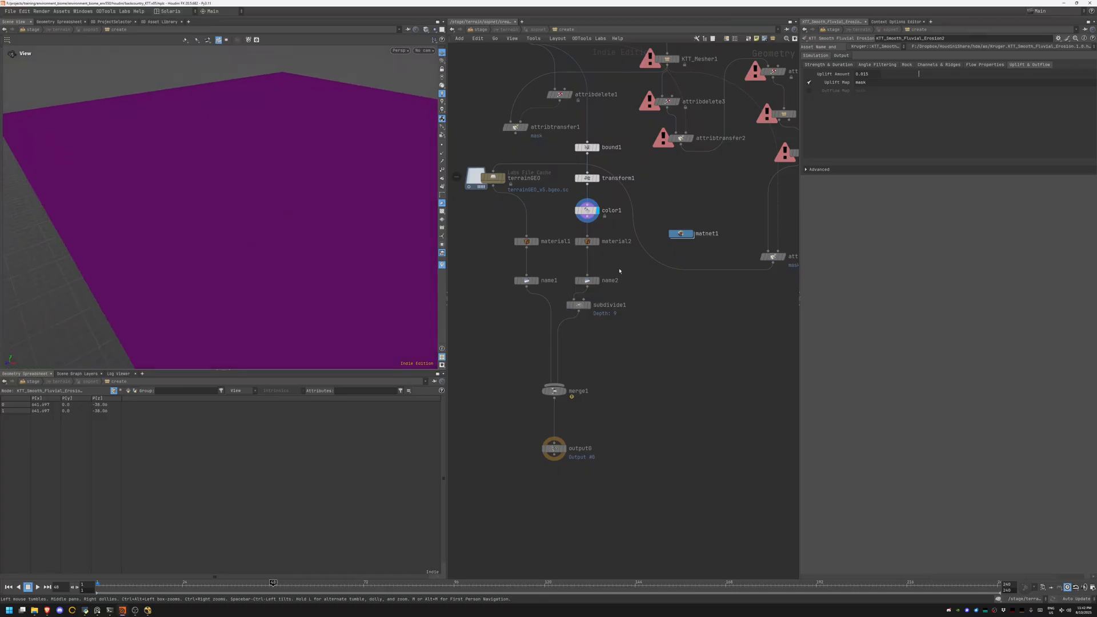
mouse_move(593, 308)
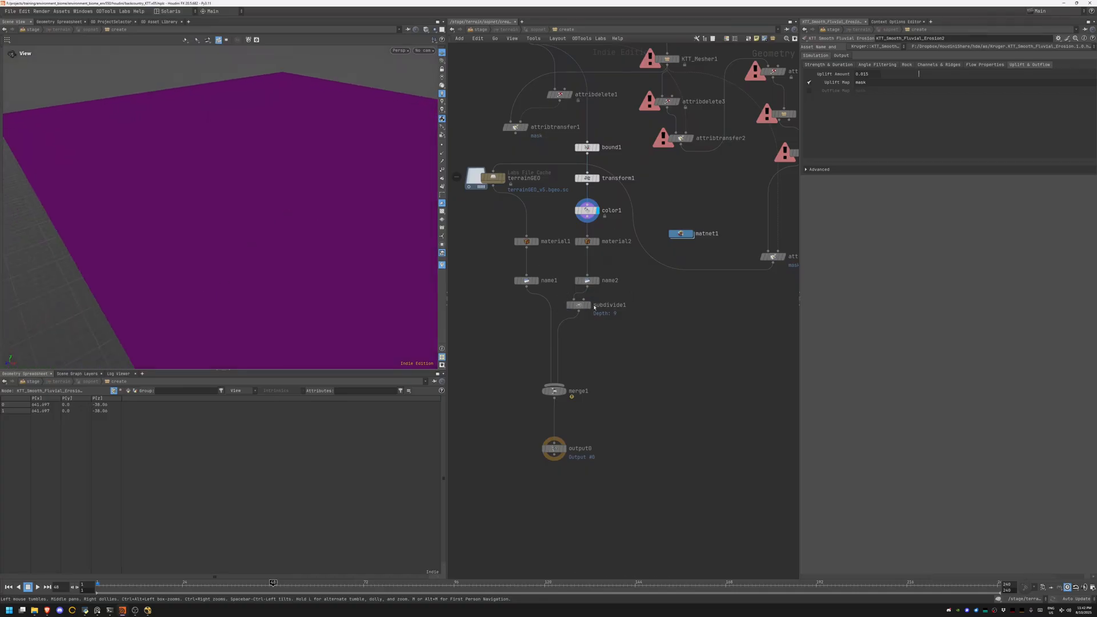
left_click(552, 390)
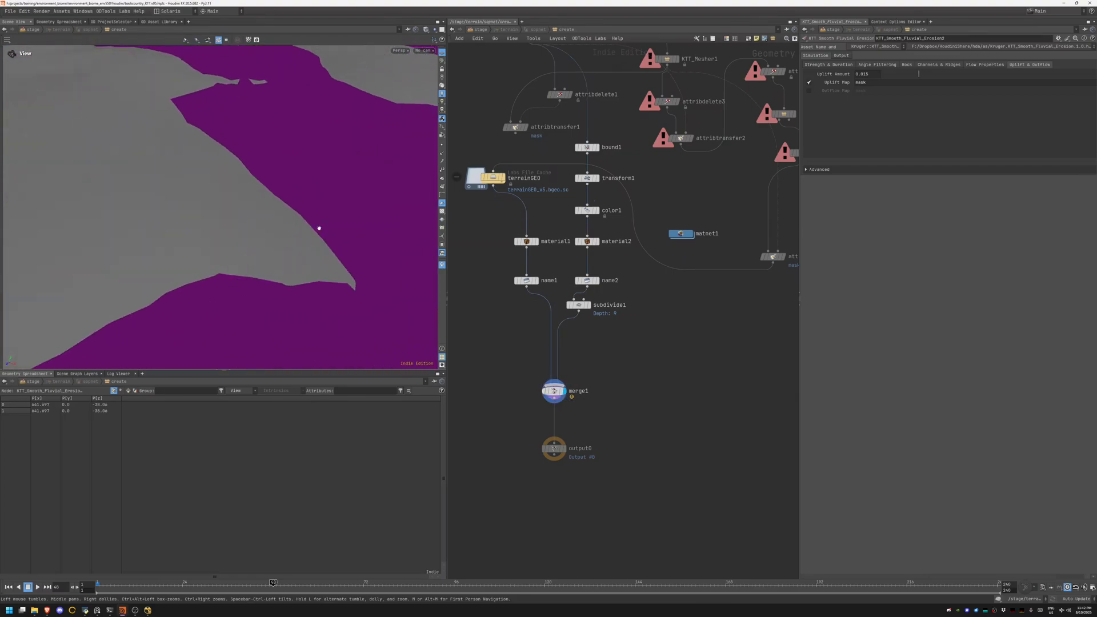
mouse_move(393, 239)
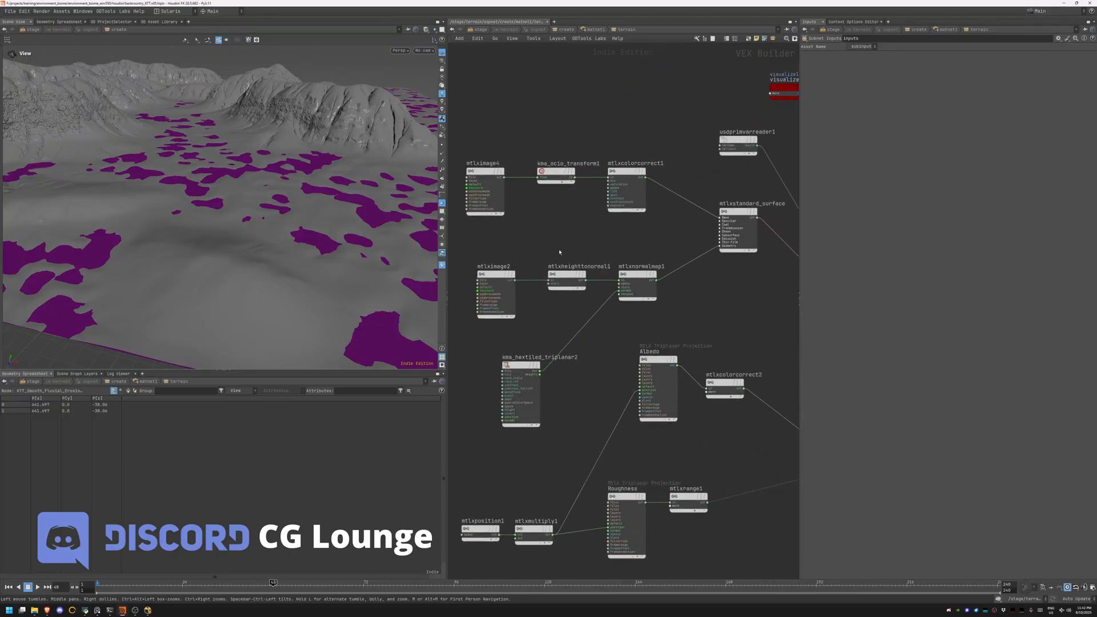
left_click(485, 171)
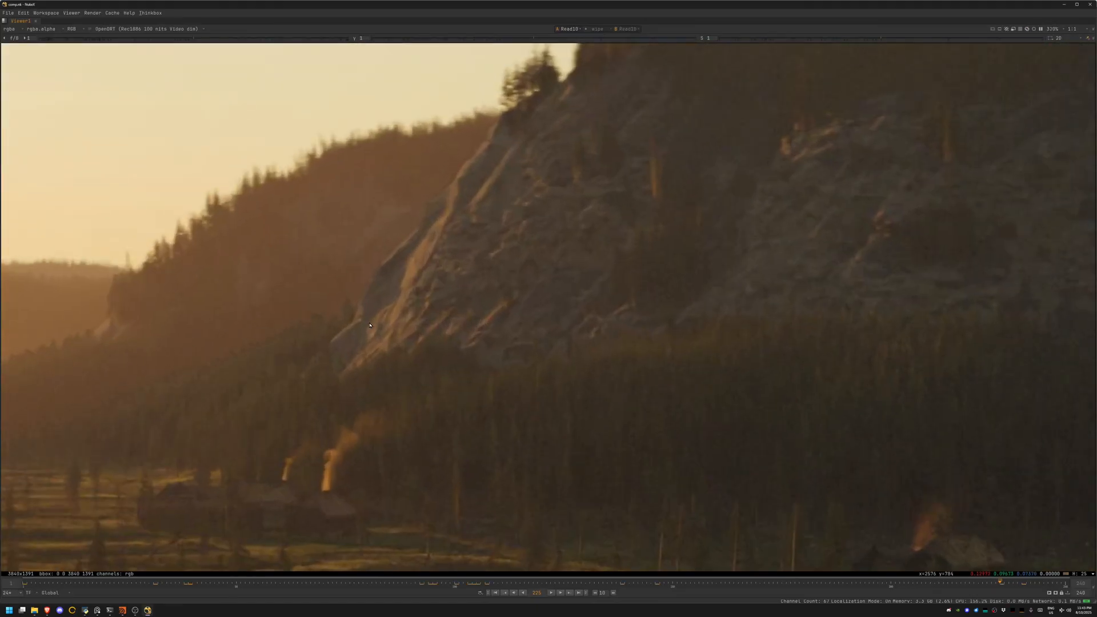
mouse_move(546, 282)
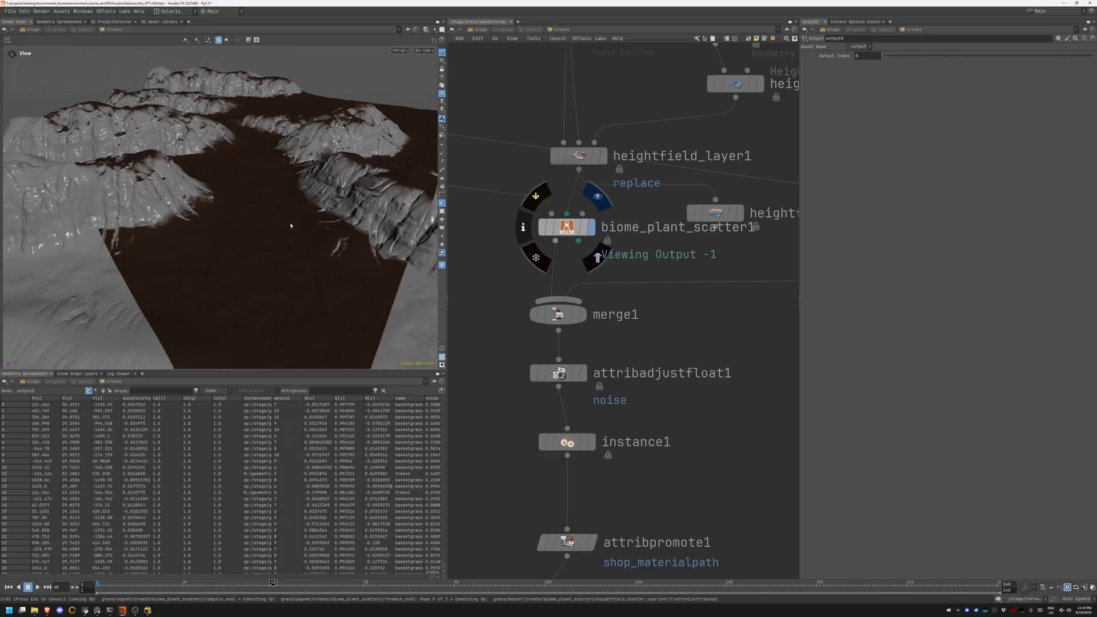
mouse_move(271, 288)
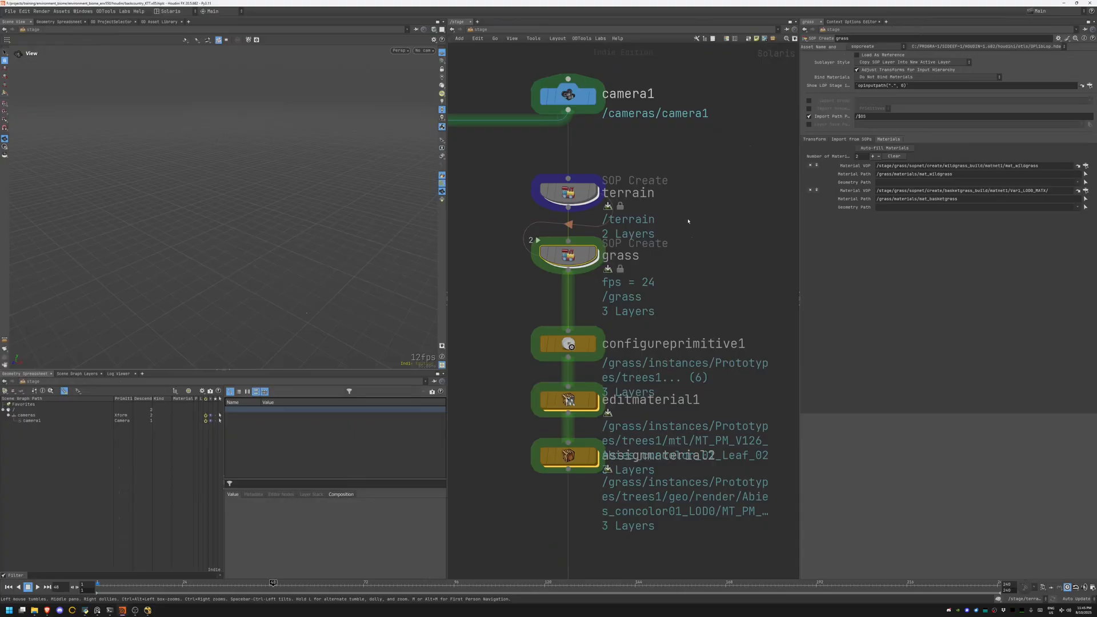
- Display the grass SOP Create node in /stage to show terrain and tree instances
left_click(567, 255)
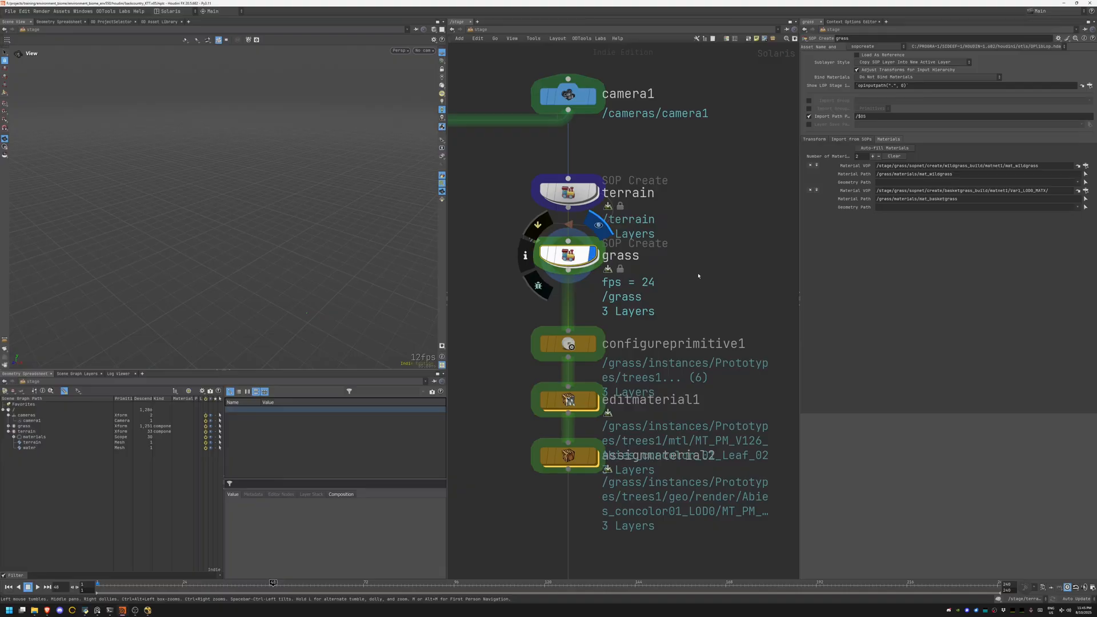
mouse_move(693, 180)
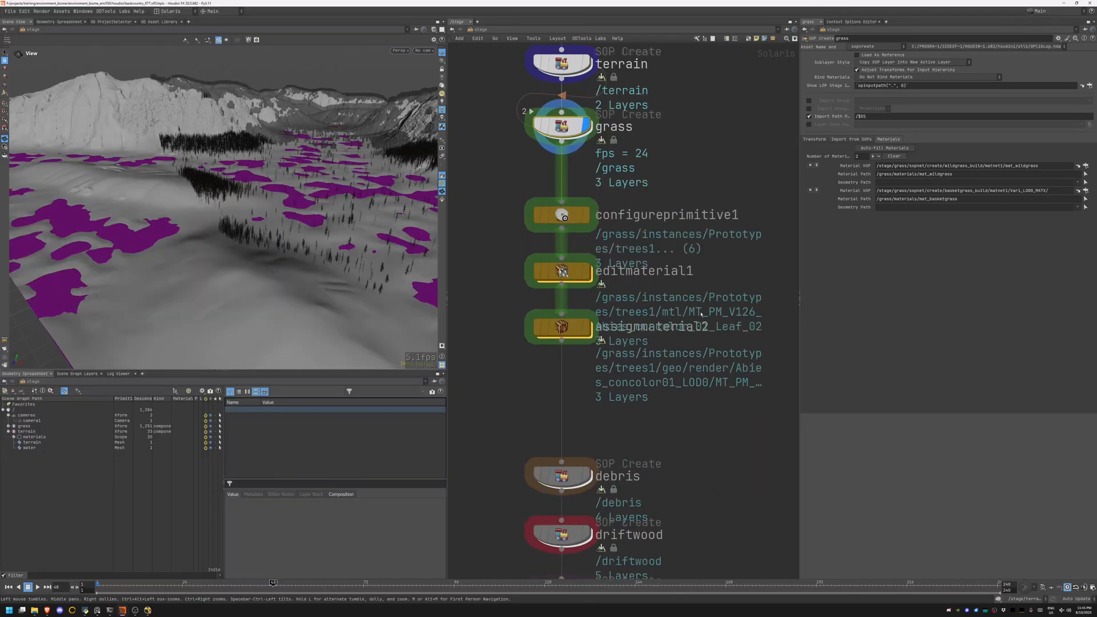
- Dive into the debris SOP Create node's heightfield_scatter network
double_click(560, 476)
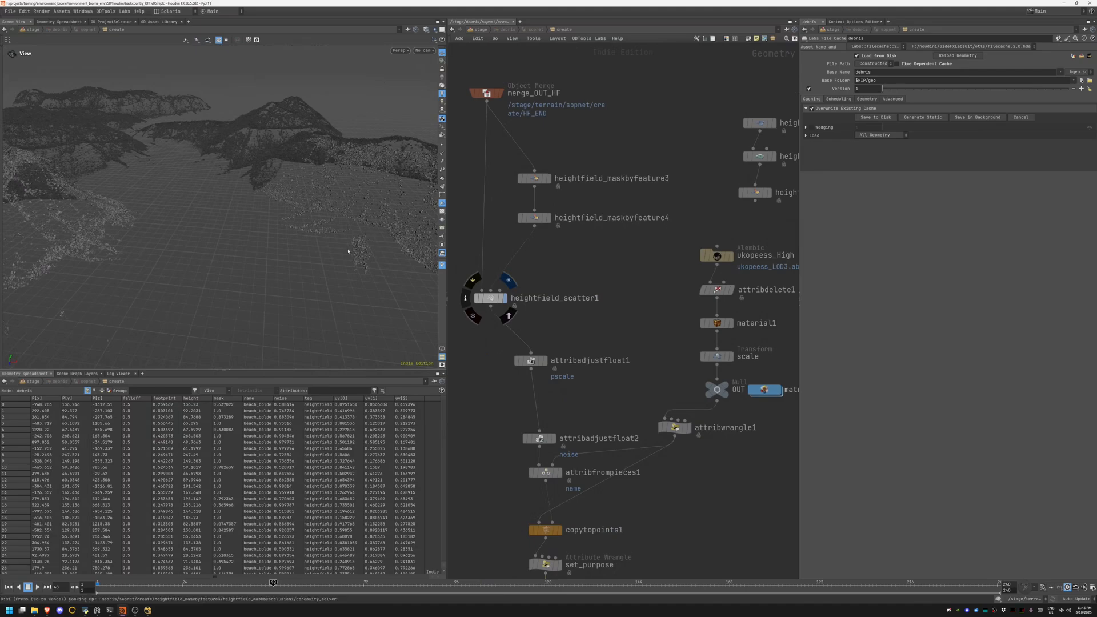
mouse_move(632, 198)
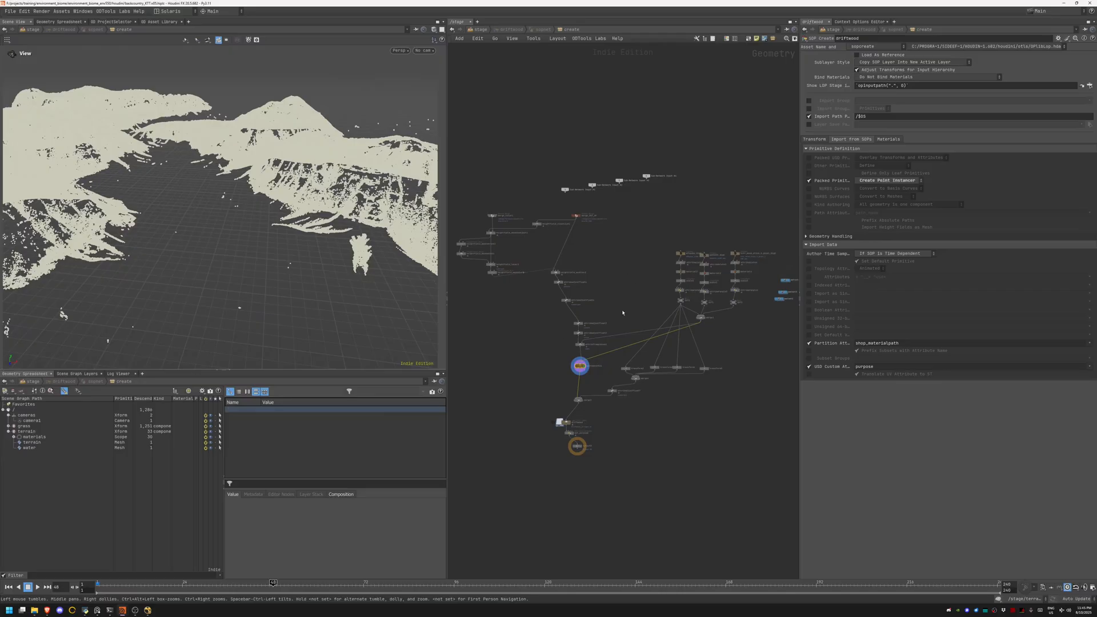
mouse_move(670, 277)
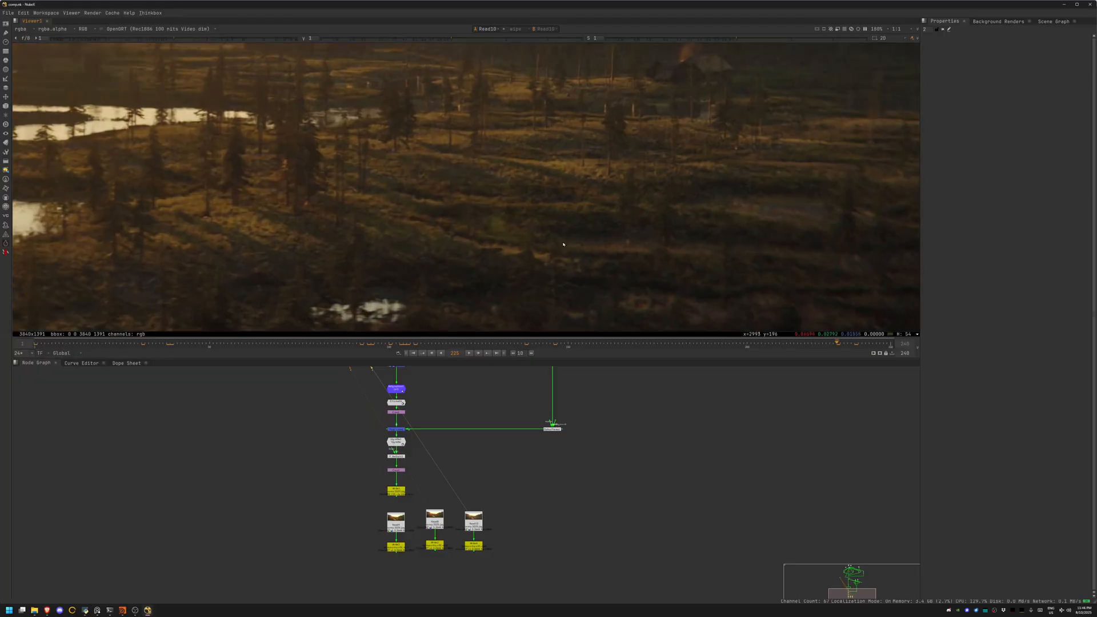
- Scroll in Nuke's Viewer to inspect the marshland render with the distant cabin
scroll("up", 3)
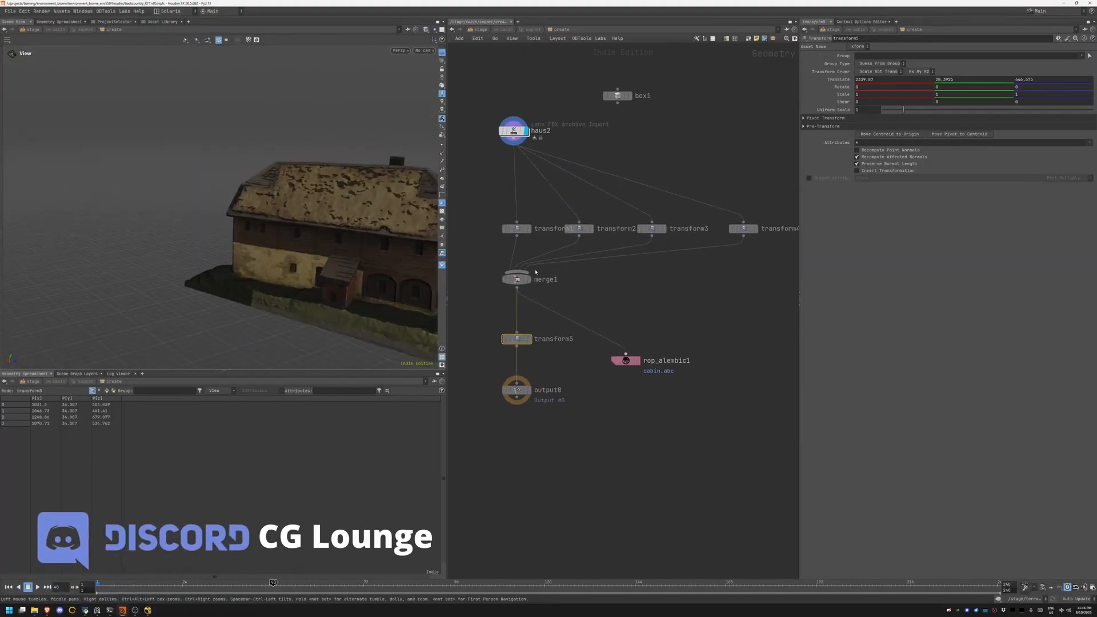
- Set the display flag on merge1 to show the merged transformed house copies
left_click(515, 278)
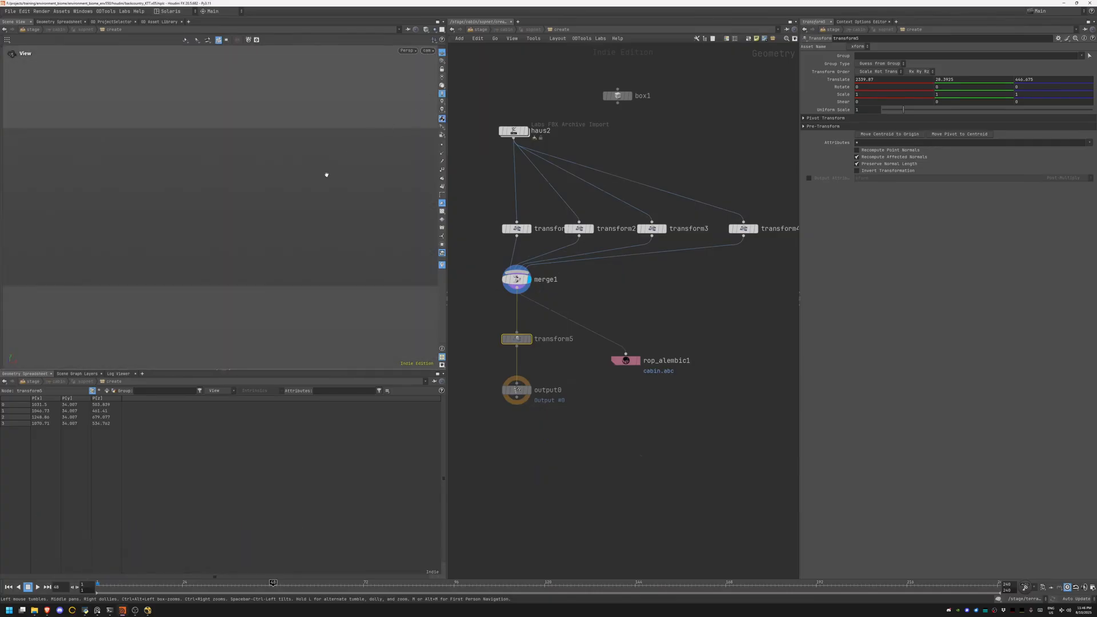
mouse_move(321, 186)
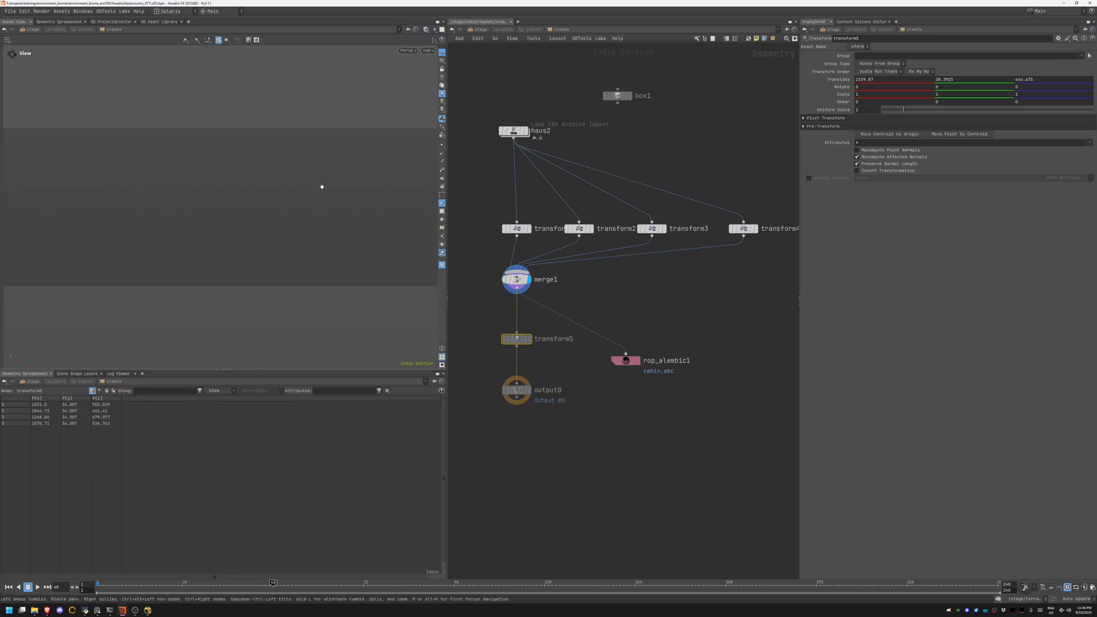
- Return to /stage and display merge4 with pine trees, cabin, debris and driftwood layers
double_click(554, 339)
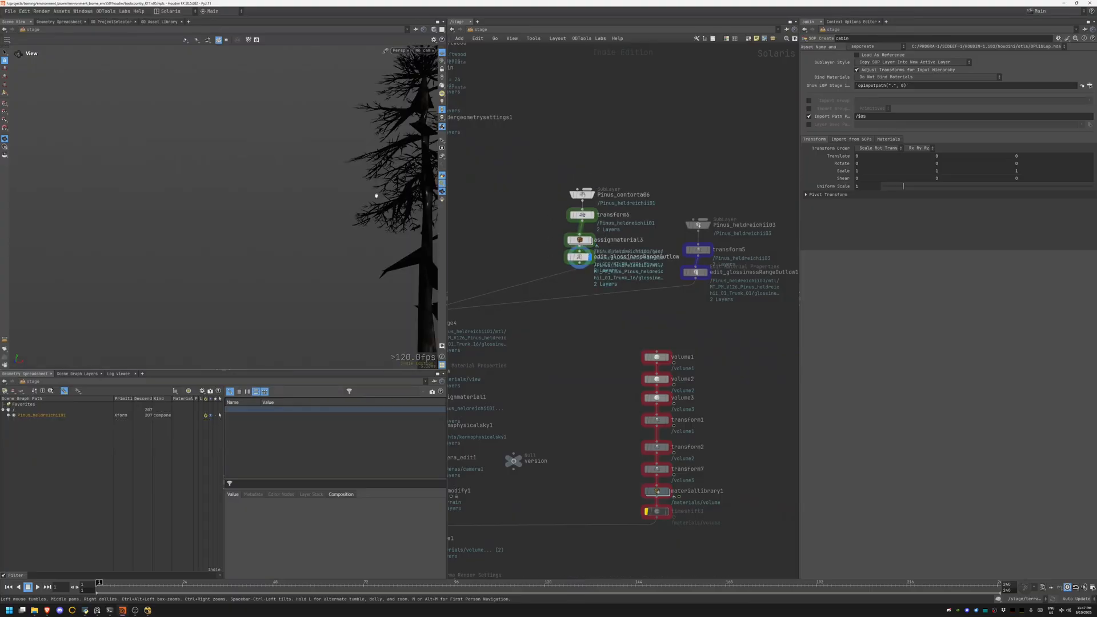
left_click(695, 272)
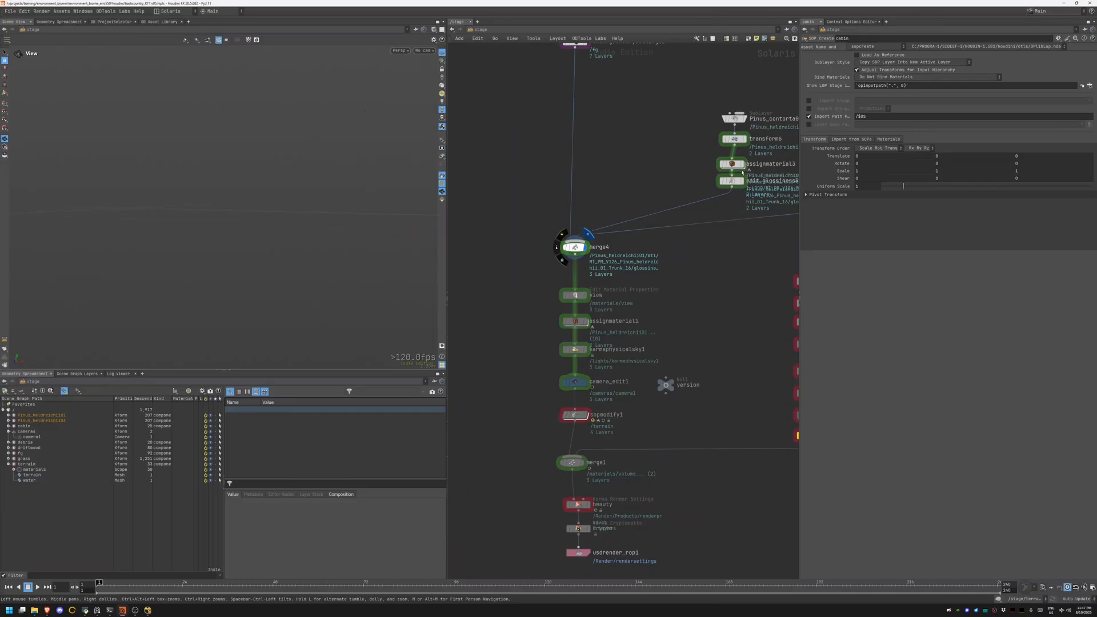
mouse_move(693, 160)
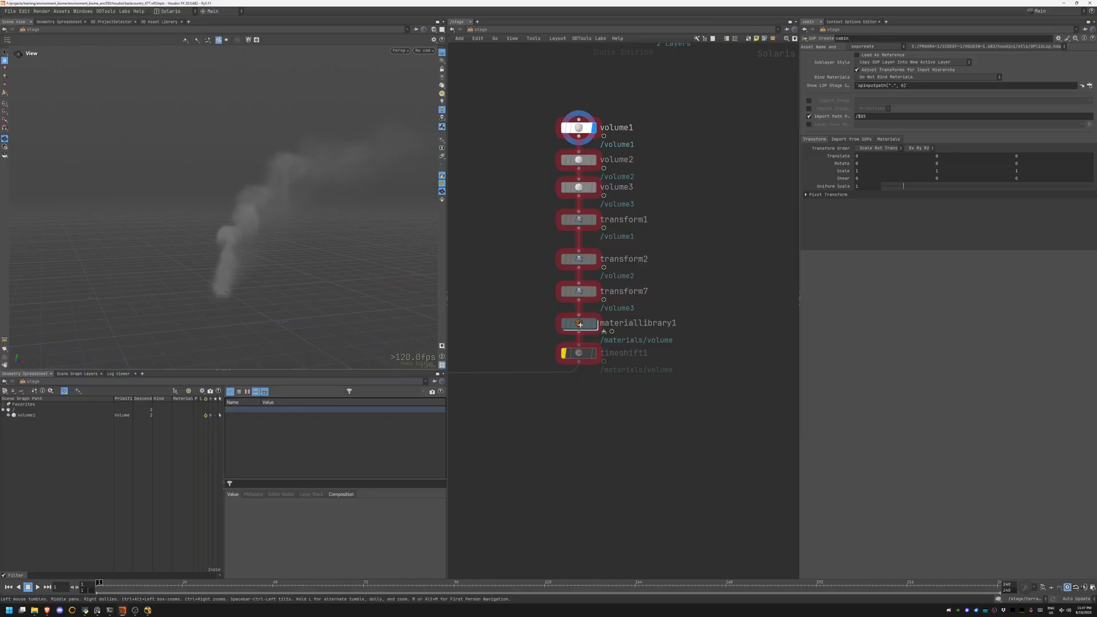
- Scrub the smoke animation, display volume2, and select the Karma Cryptomatte node
left_click(28, 586)
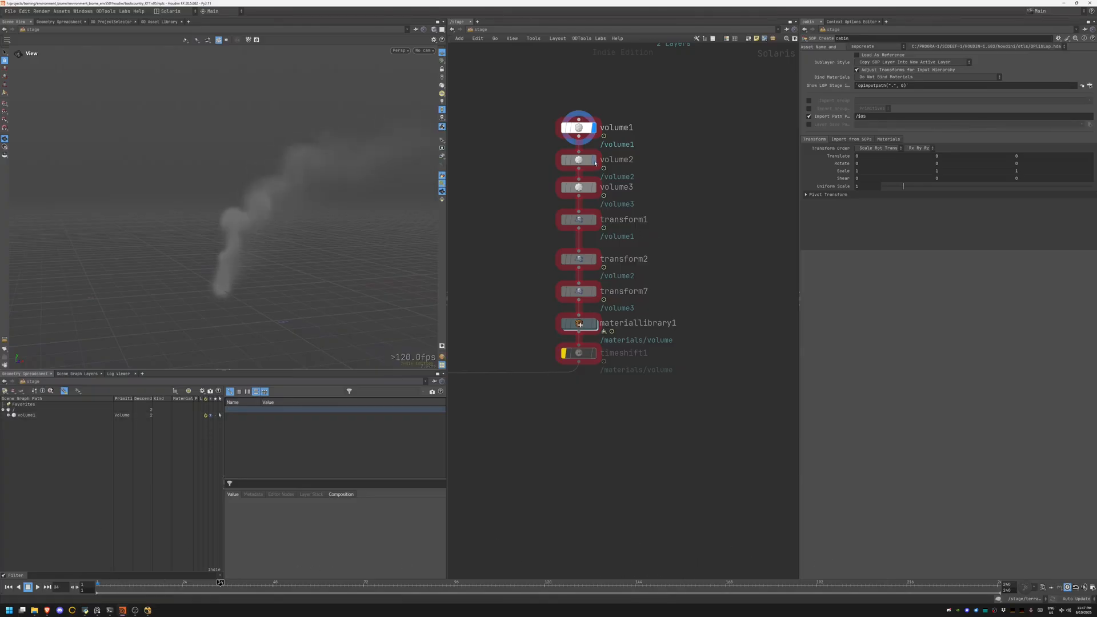
left_click(578, 159)
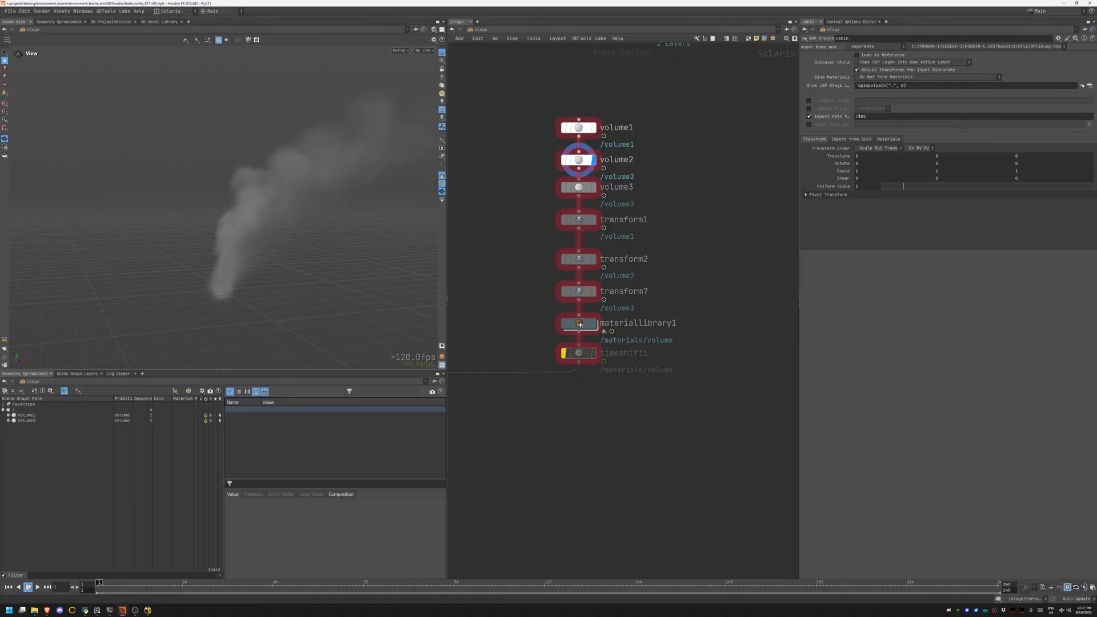
left_click(37, 586)
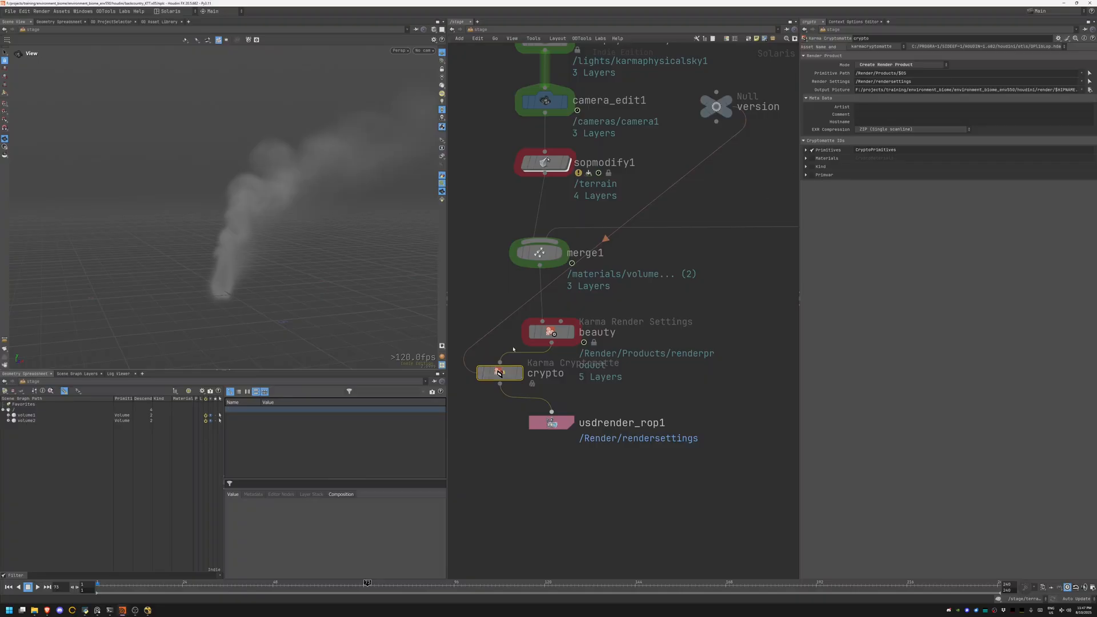
- Select the beauty Karma Render Settings node and browse its Image Output and AOV settings
left_click(551, 331)
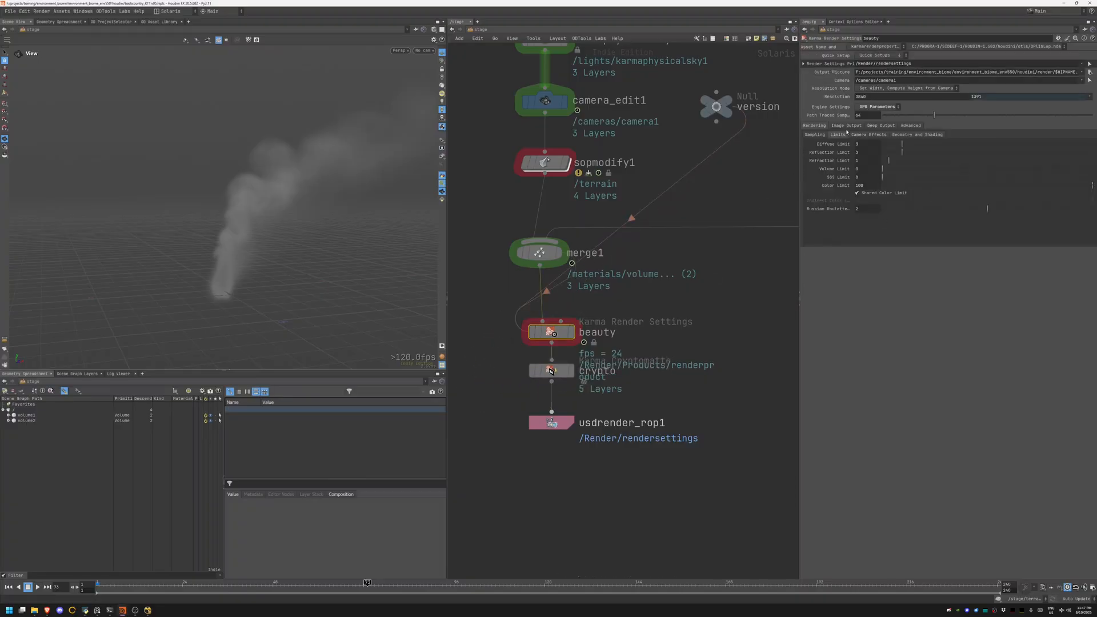
left_click(847, 125)
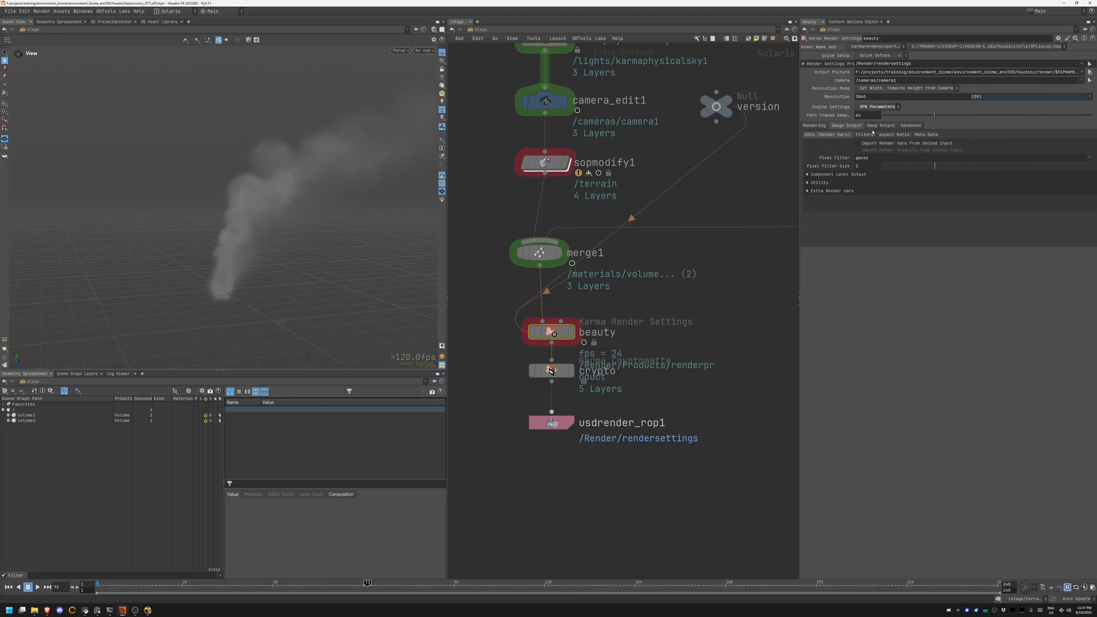
left_click(893, 134)
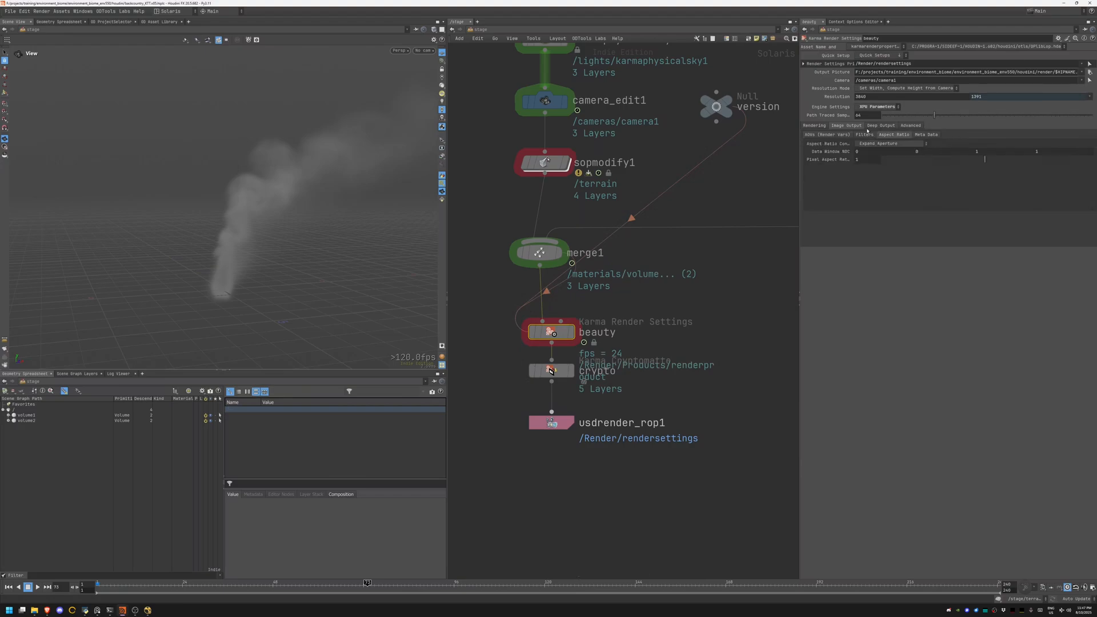
left_click(825, 134)
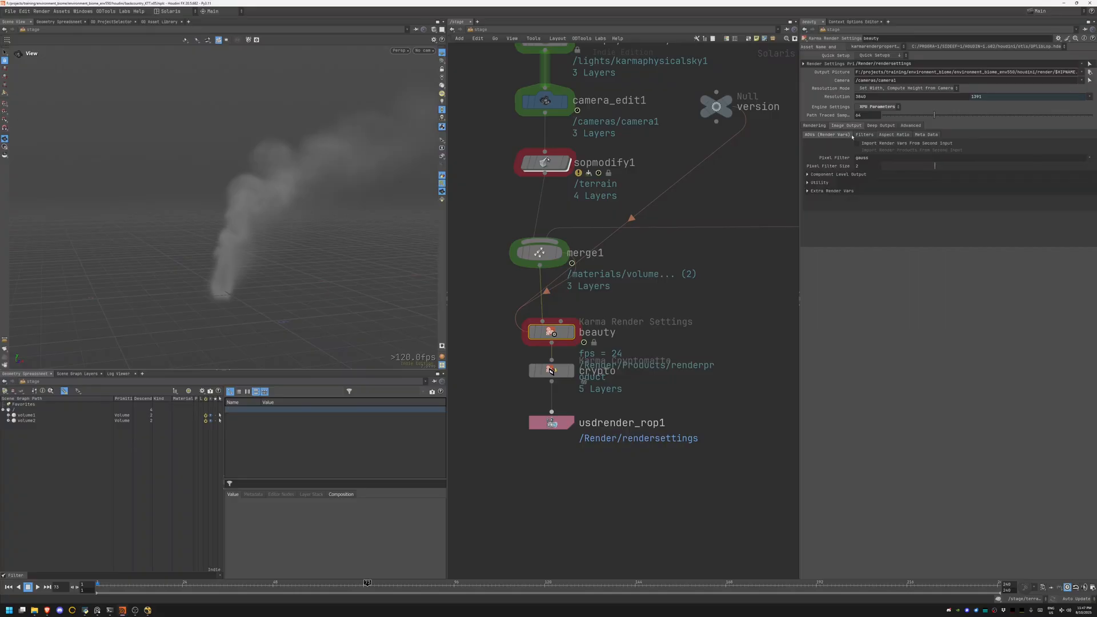
left_click(863, 134)
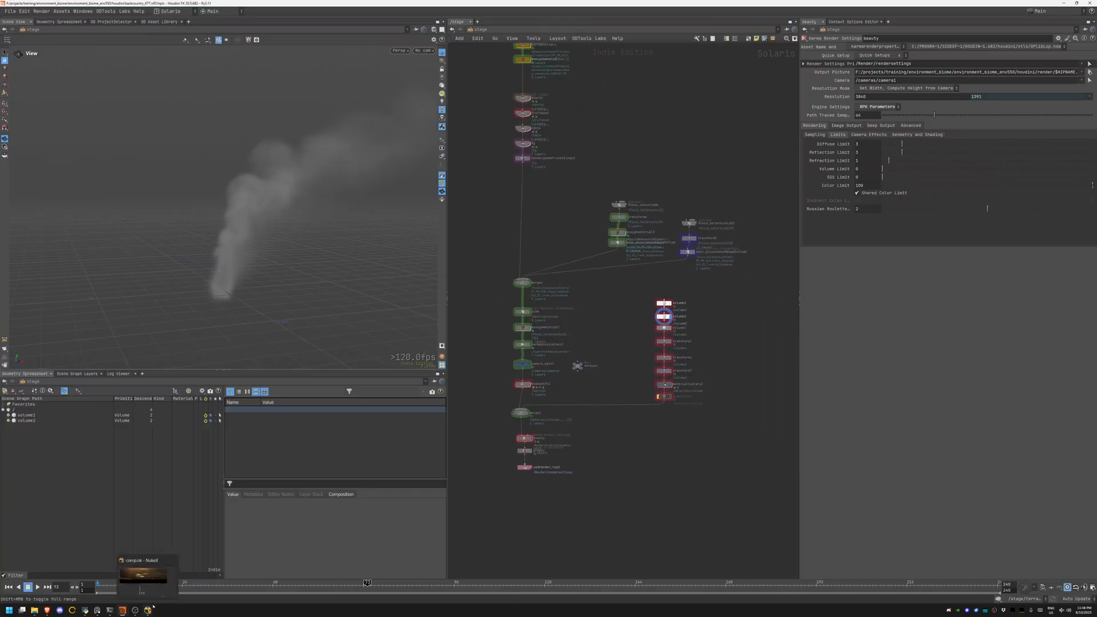
- In Nuke, view several light-pass Shuffle nodes, then play and stop the sequence
left_click(142, 574)
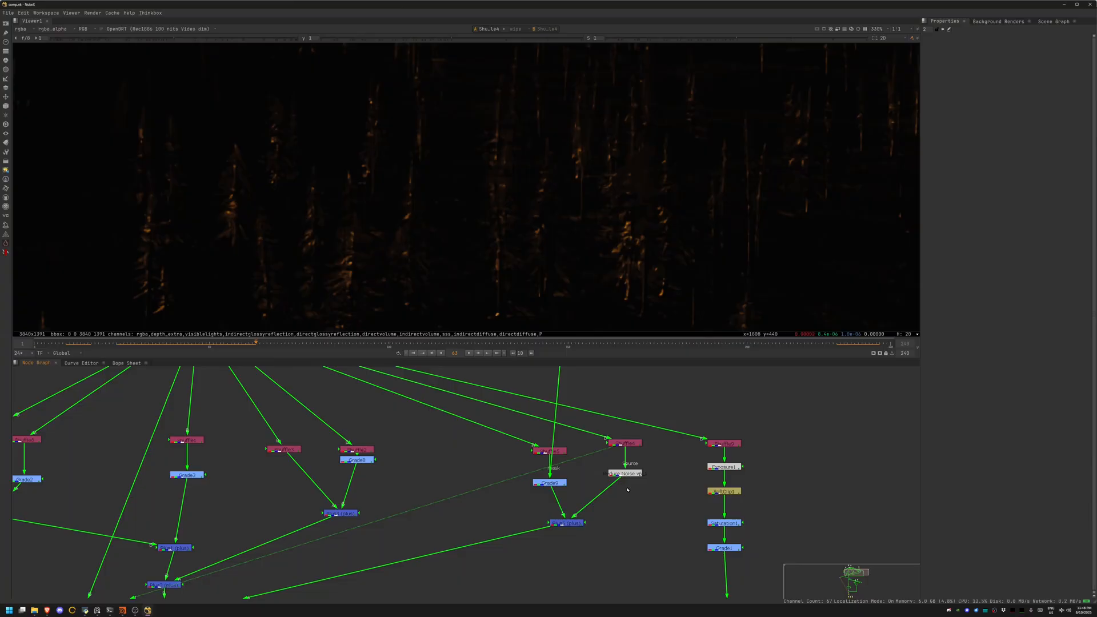
left_click(626, 473)
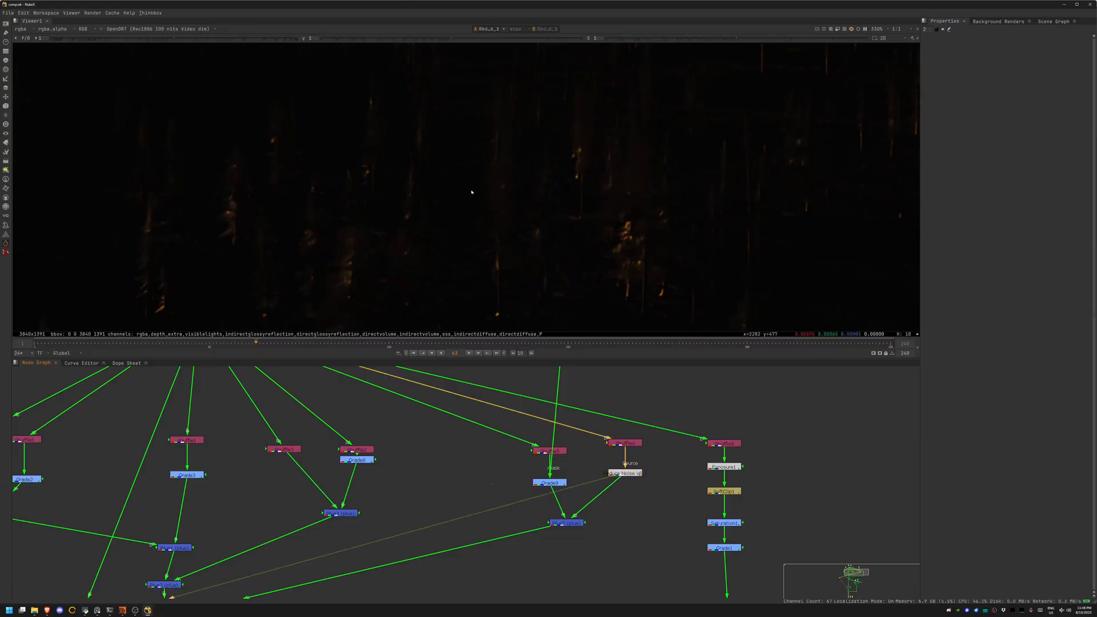
scroll("down", 3)
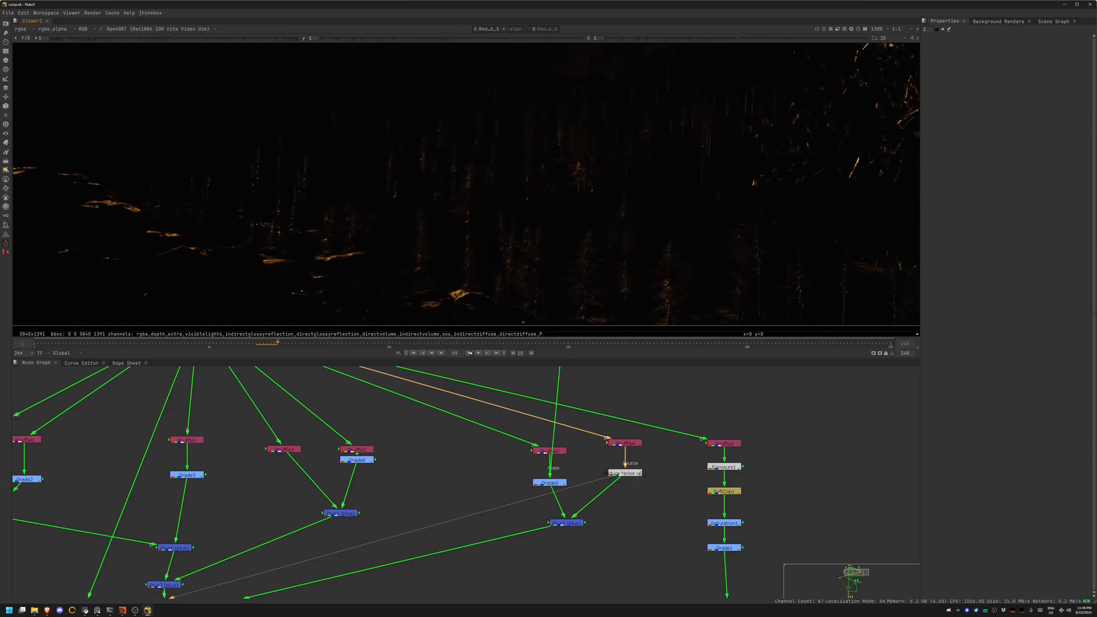
left_click(469, 352)
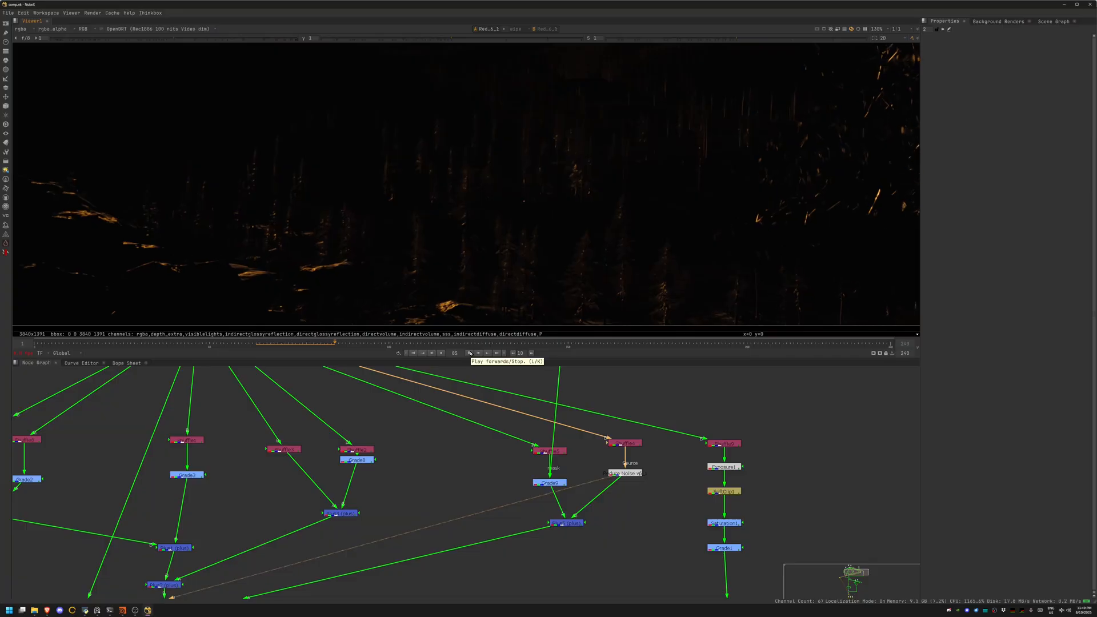
left_click(470, 352)
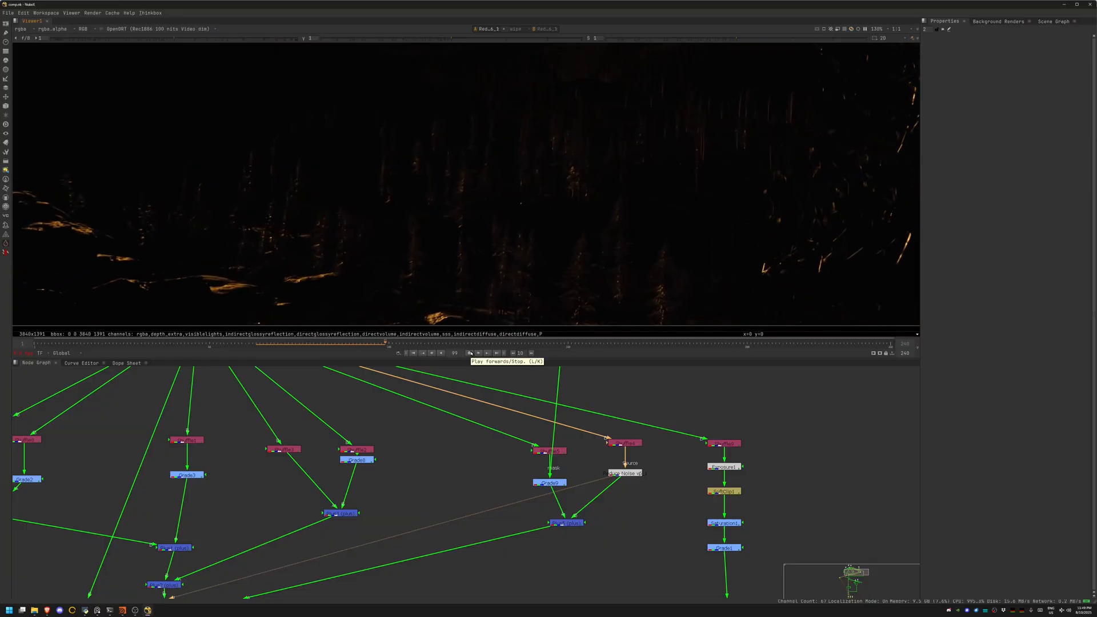
left_click(470, 353)
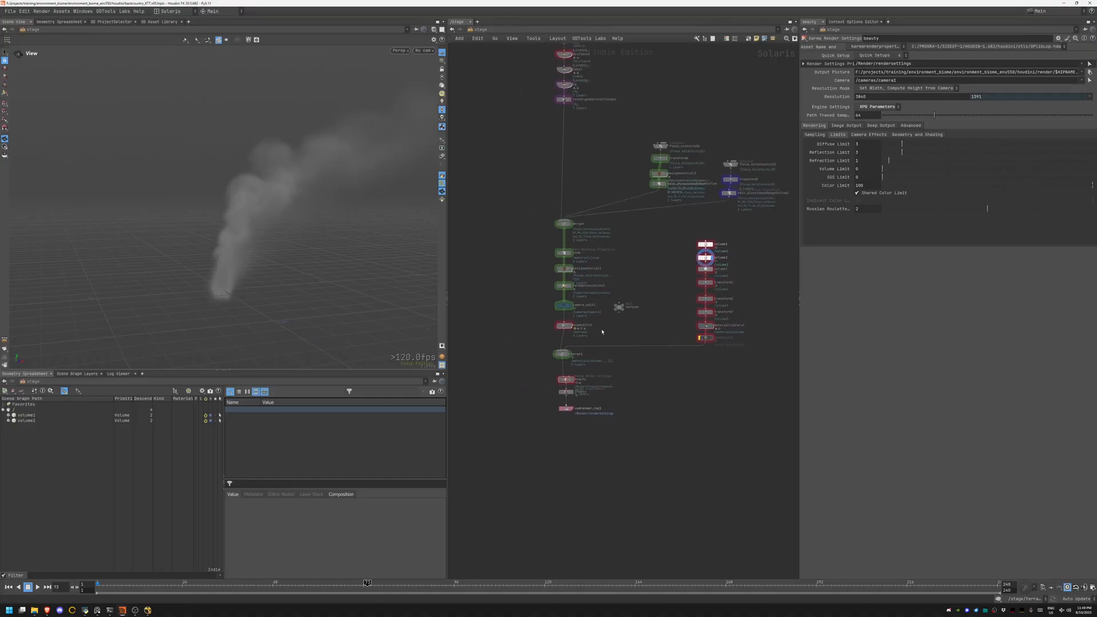
- Select karmaphysicalsky1 and view its Atmosphere scattering and ozone settings
left_click(563, 264)
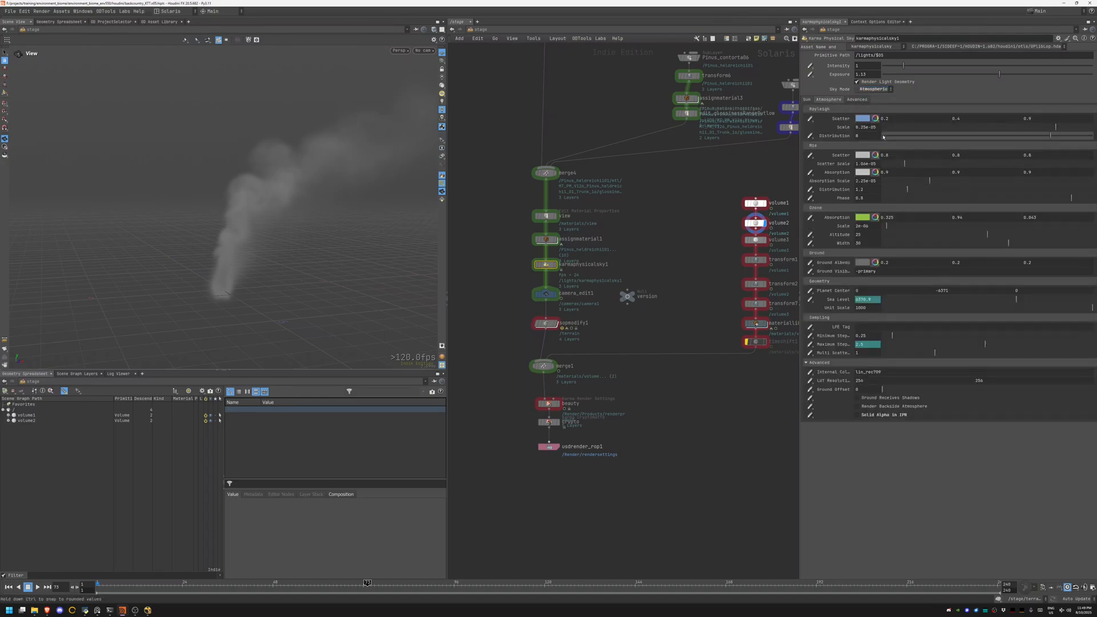
left_click(875, 89)
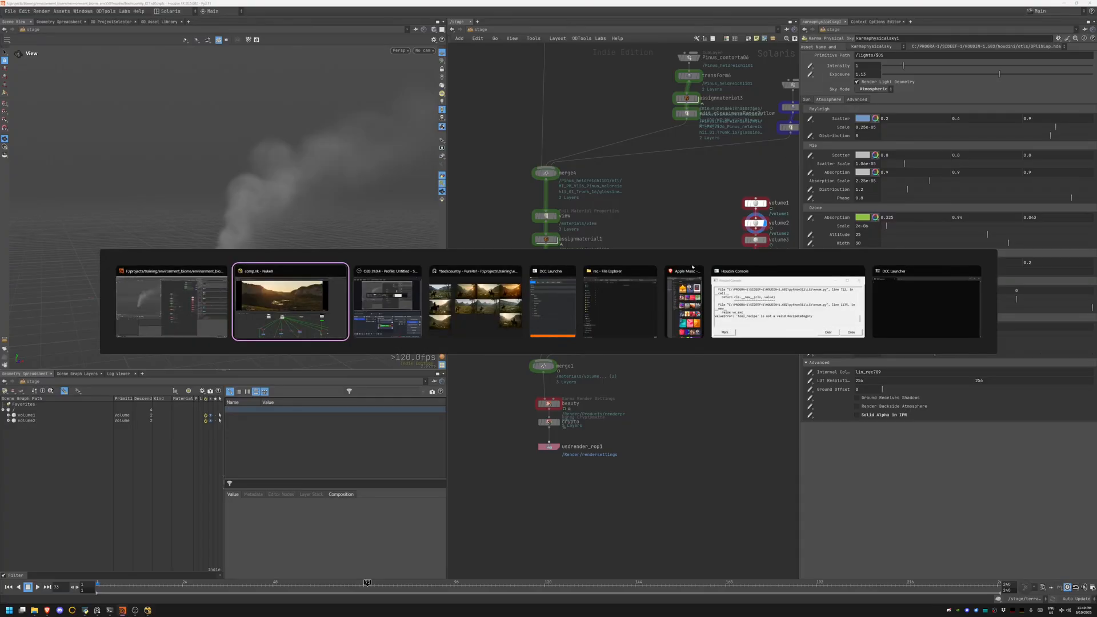
- In Nuke, bring Copy1 and the depth Grade5 and Grade4 nodes near Read5 into view
left_click(289, 301)
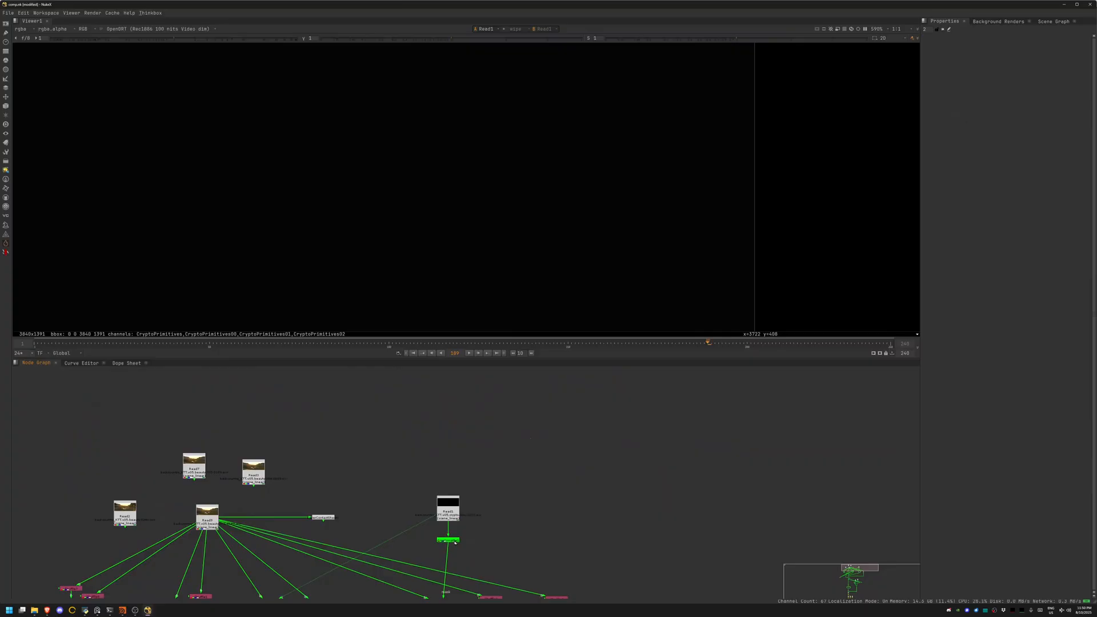
left_click(448, 539)
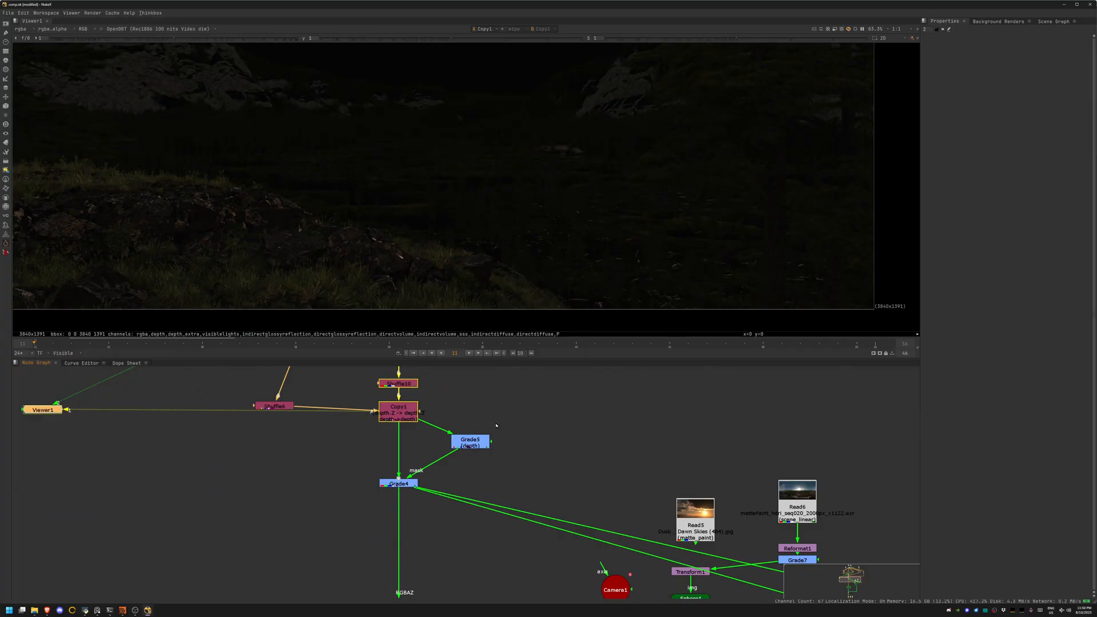
- View Copy1 to show the full graded sunset valley composite
left_click(398, 383)
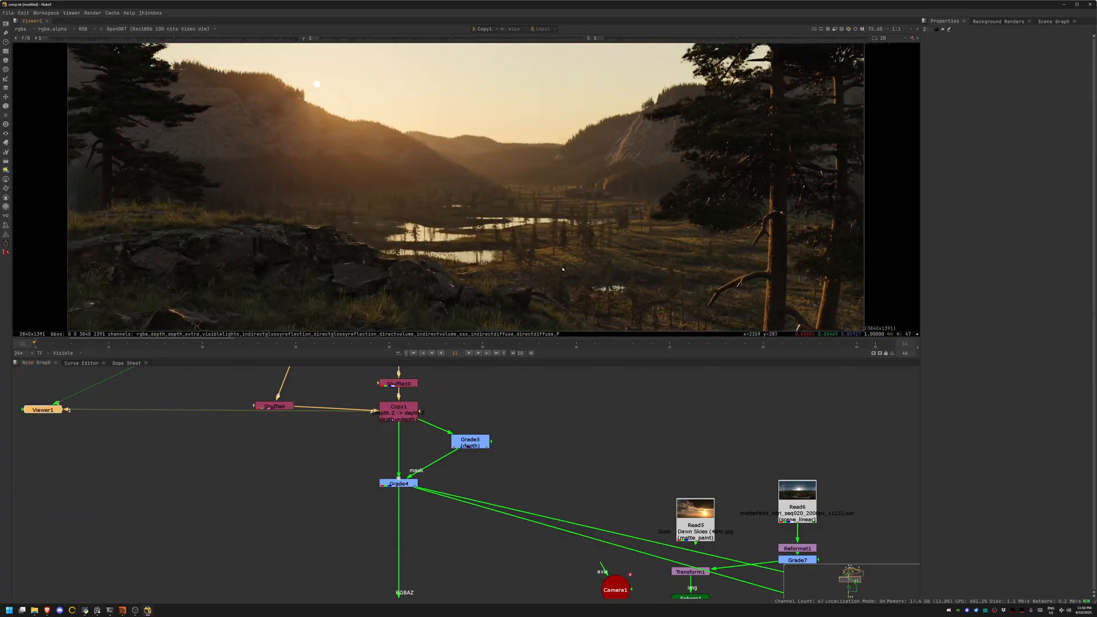
left_click(398, 410)
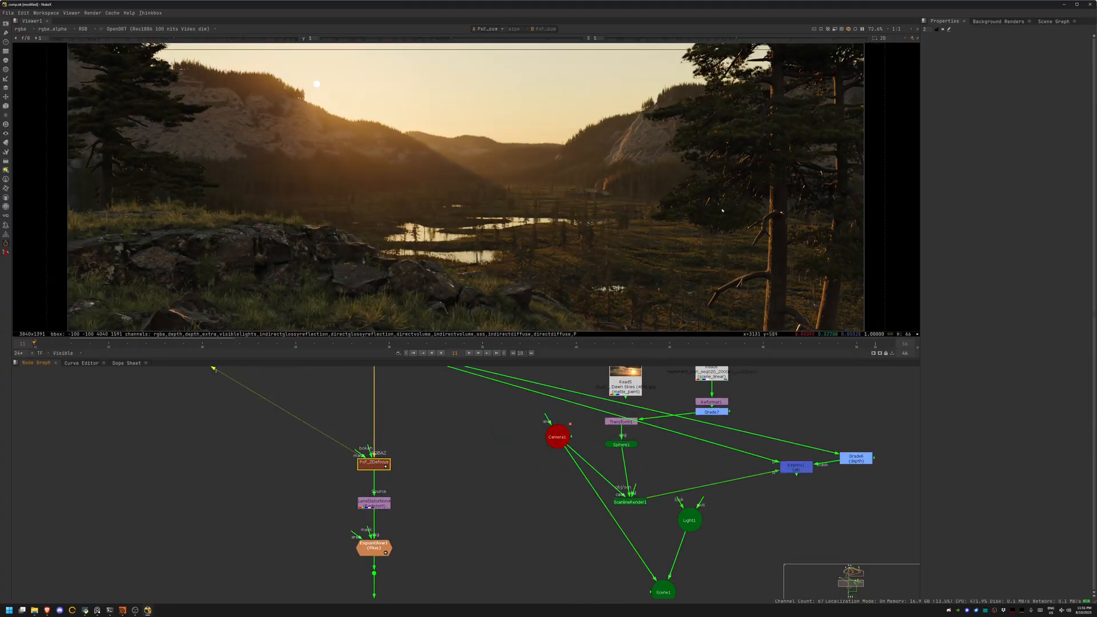
mouse_move(660, 161)
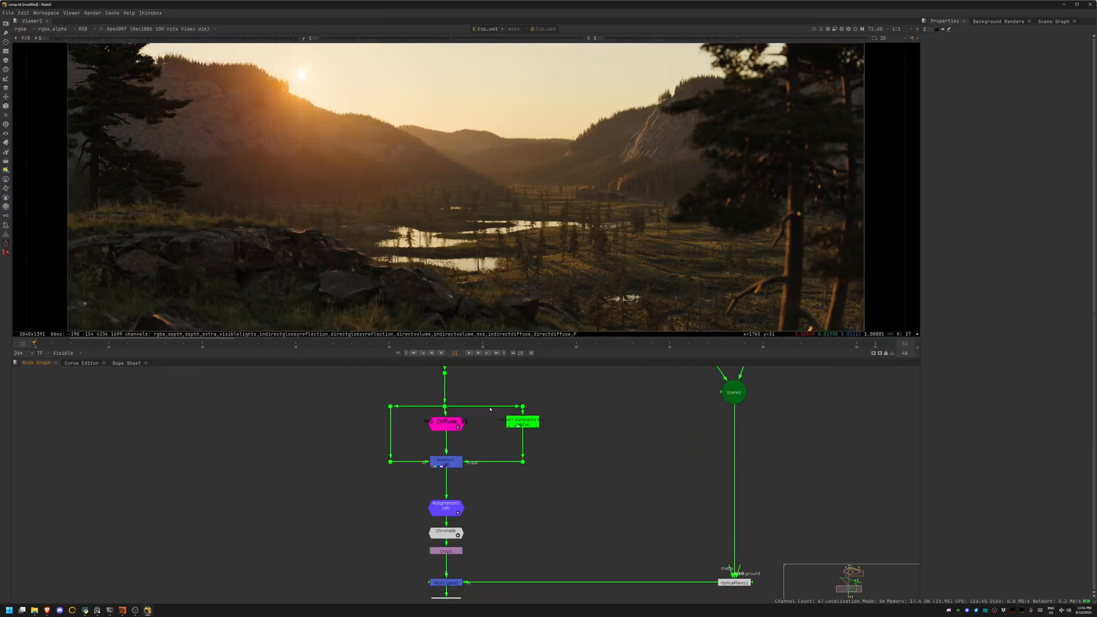
- View the defocus stage, then the anamorphic lens result of the finishing chain
left_click(445, 461)
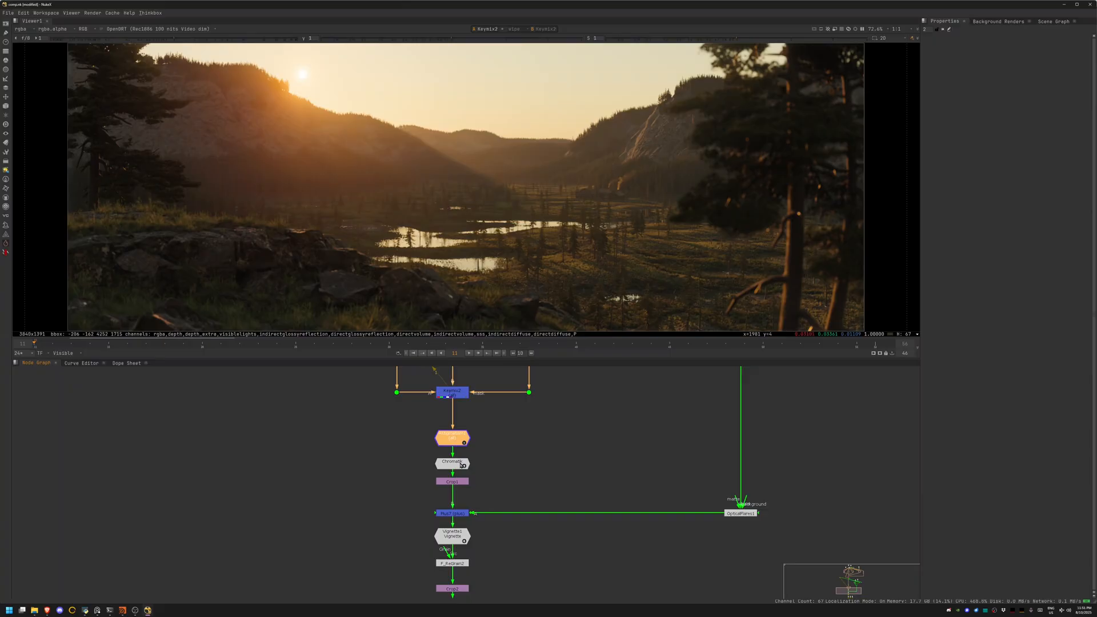
left_click(451, 437)
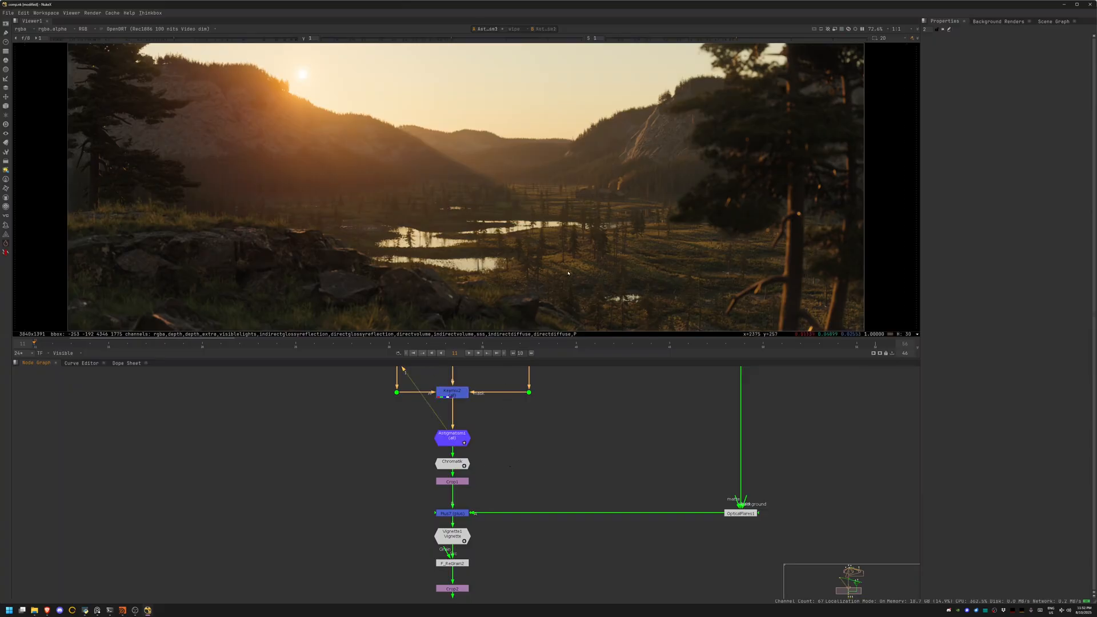
mouse_move(306, 159)
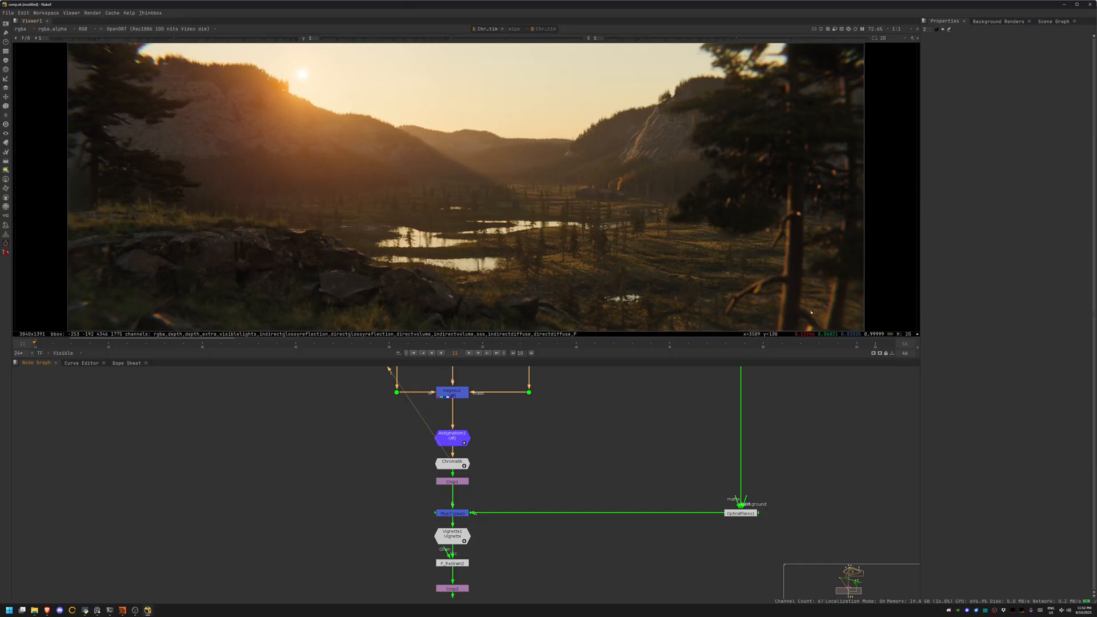
mouse_move(837, 355)
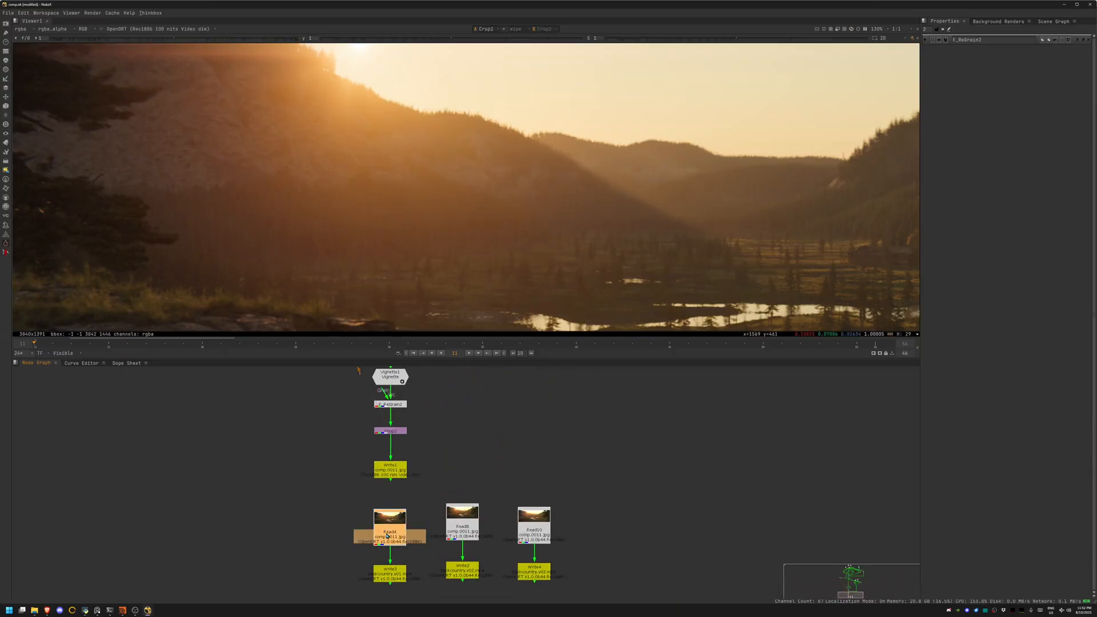
- View Read4, Read8 and Read10 renders in turn against the live Crop2 comp output
left_click(389, 535)
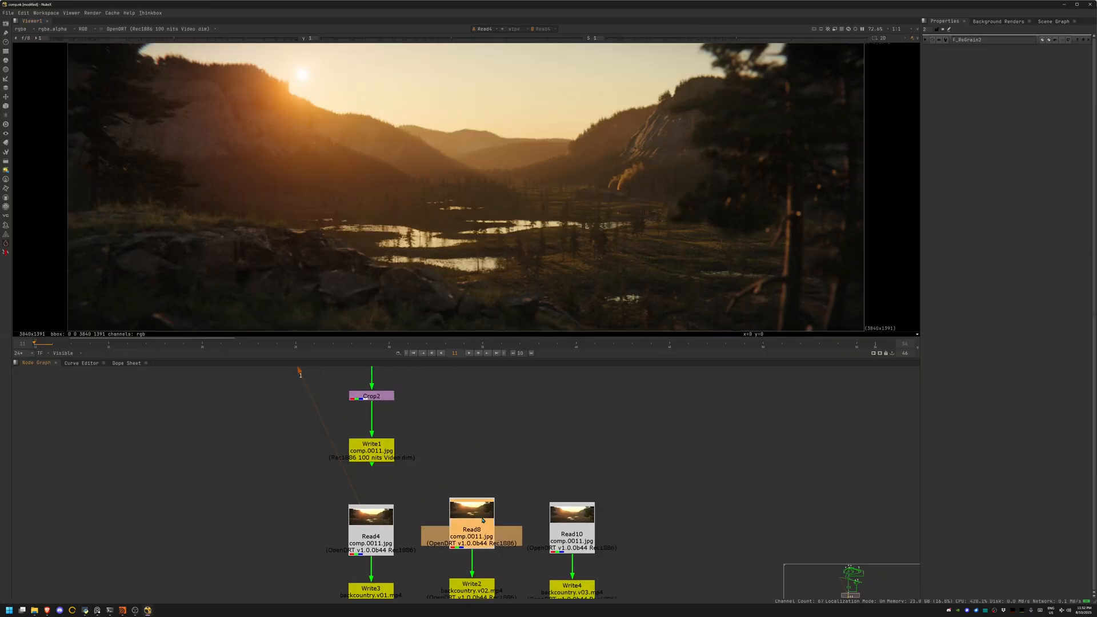
left_click(571, 528)
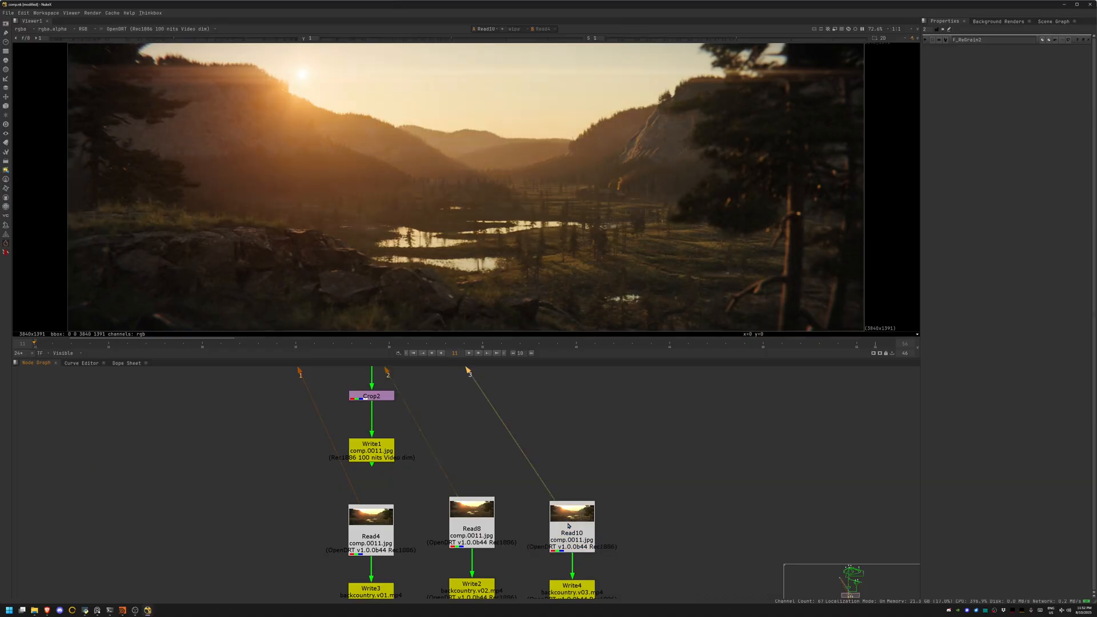
left_click(571, 528)
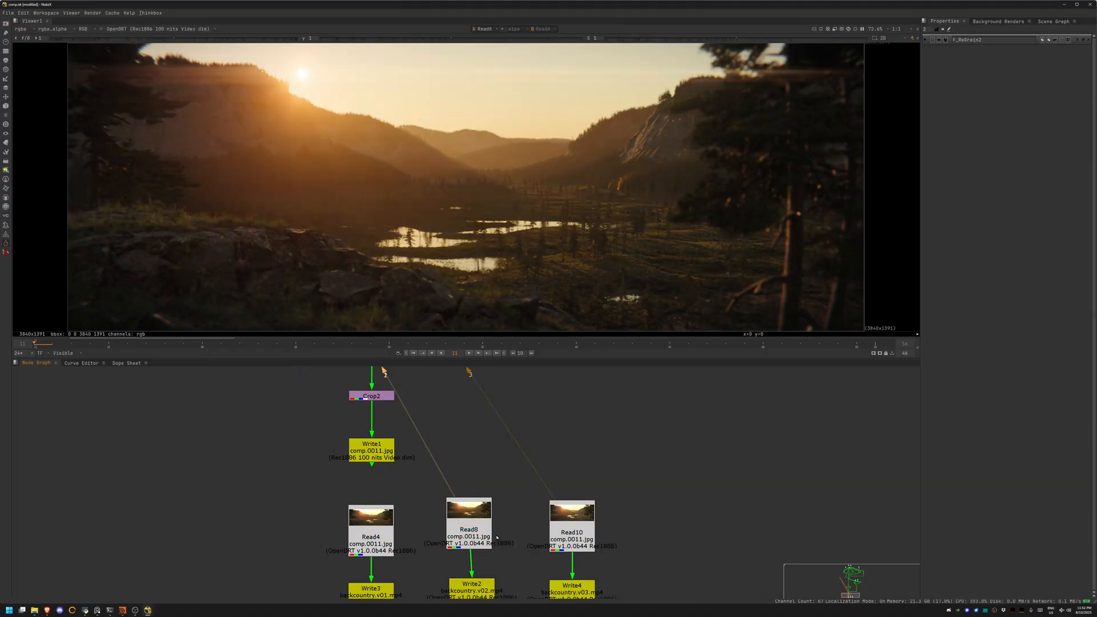
left_click(569, 532)
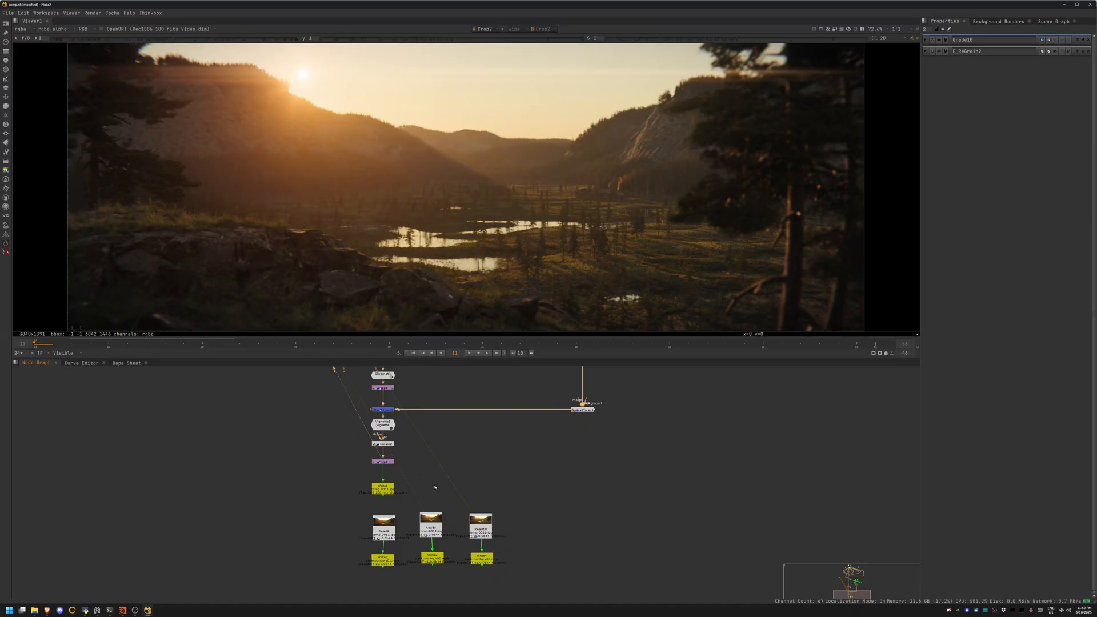
left_click(480, 528)
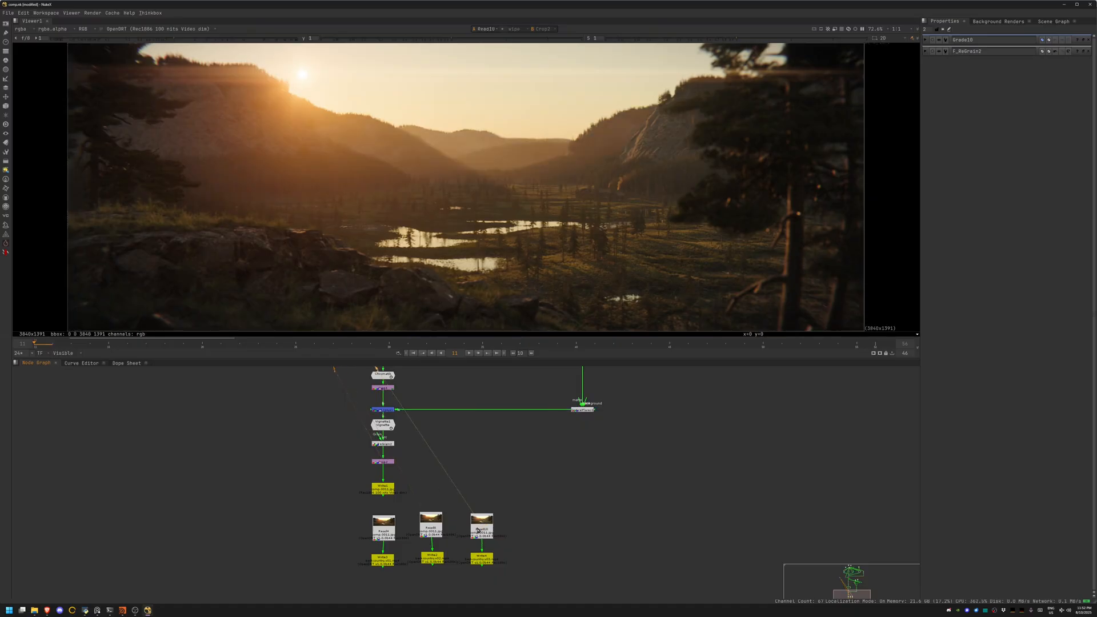